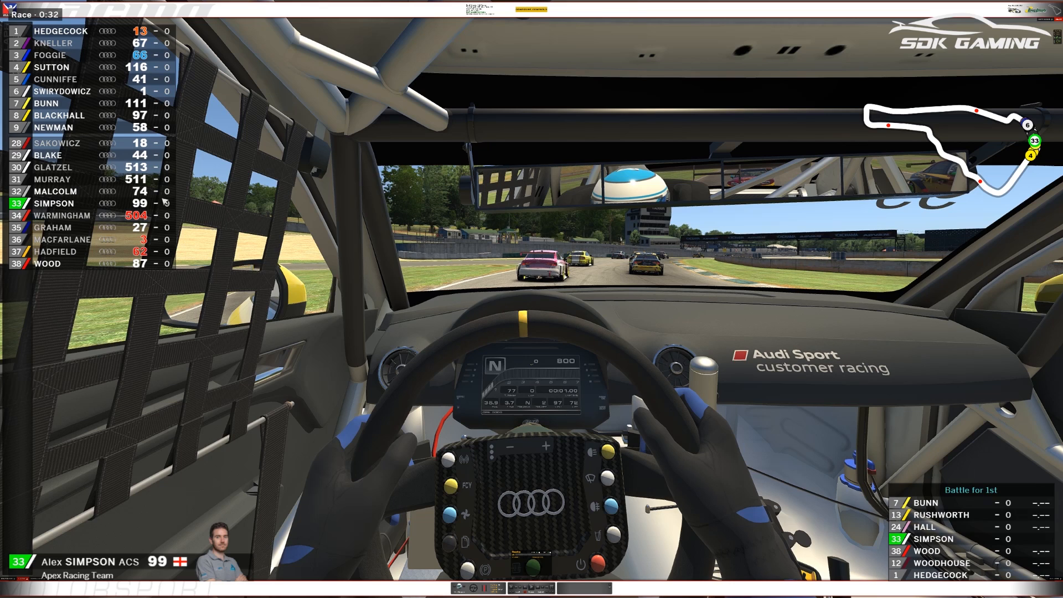
mouse_move(162, 512)
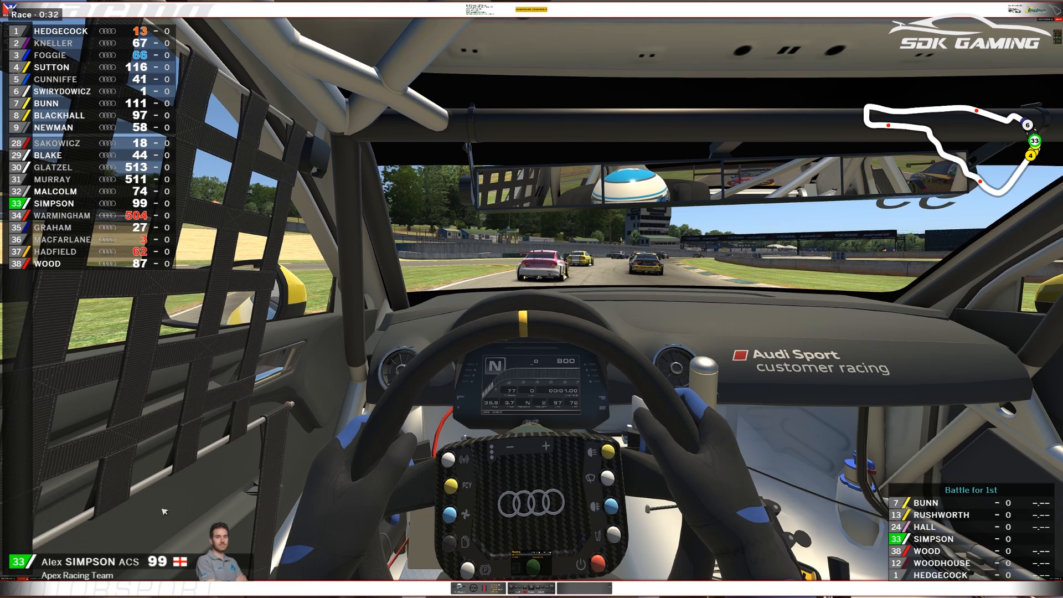
mouse_move(910, 529)
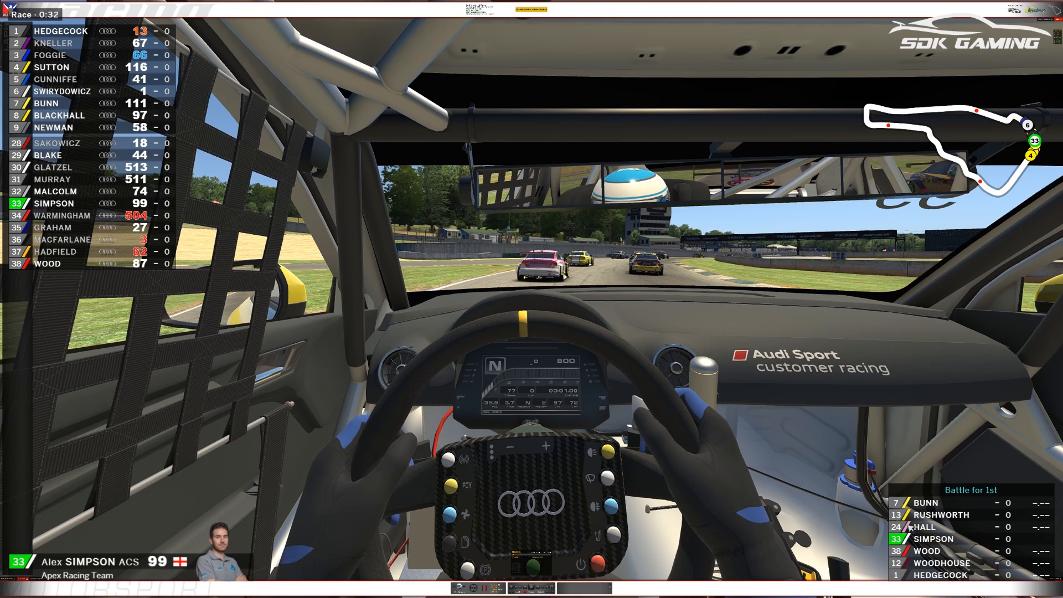
mouse_move(908, 242)
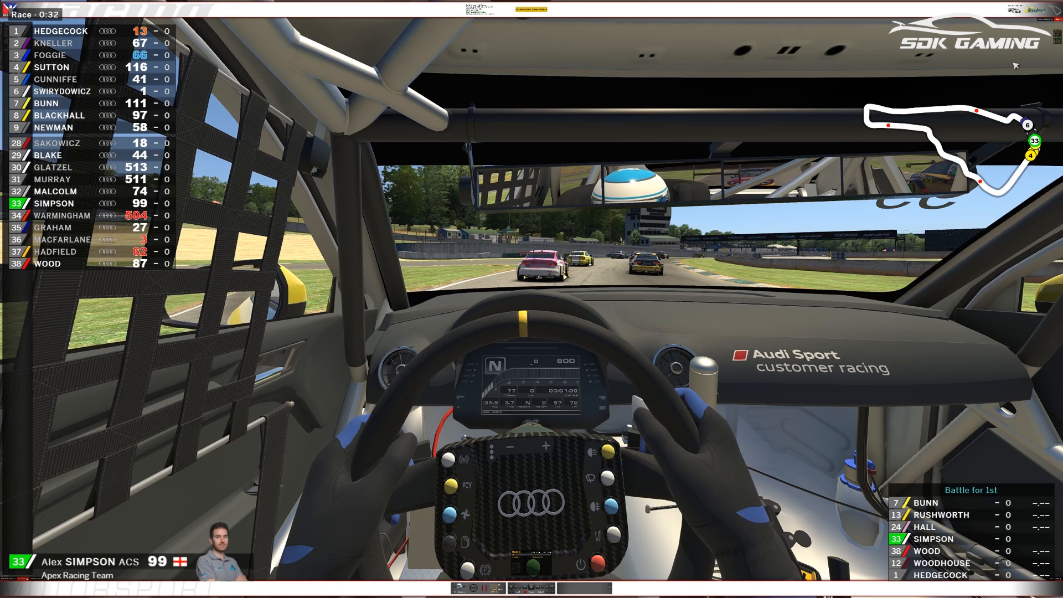
mouse_move(718, 266)
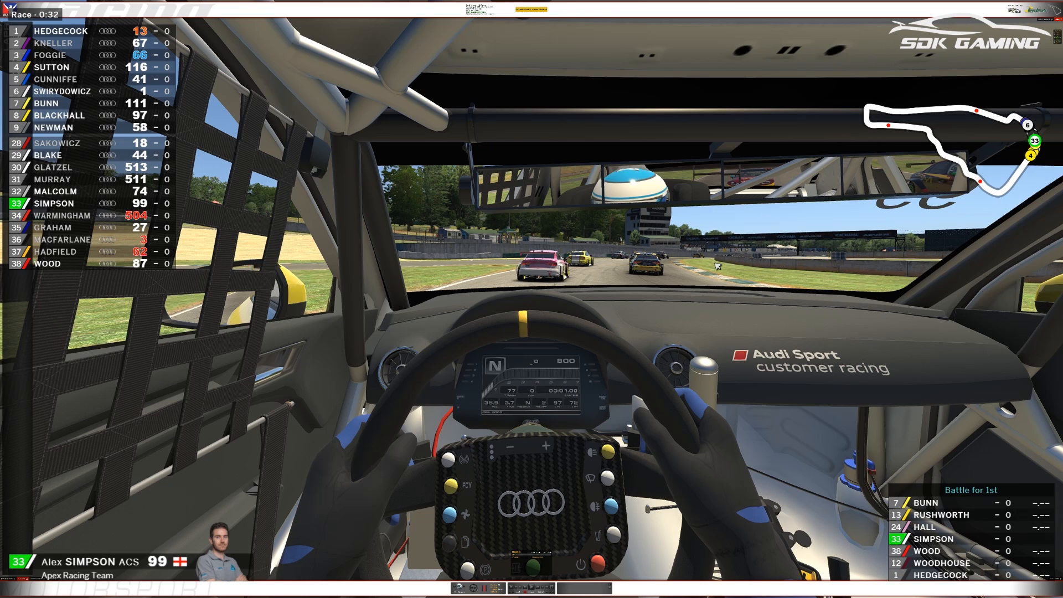
mouse_move(568, 330)
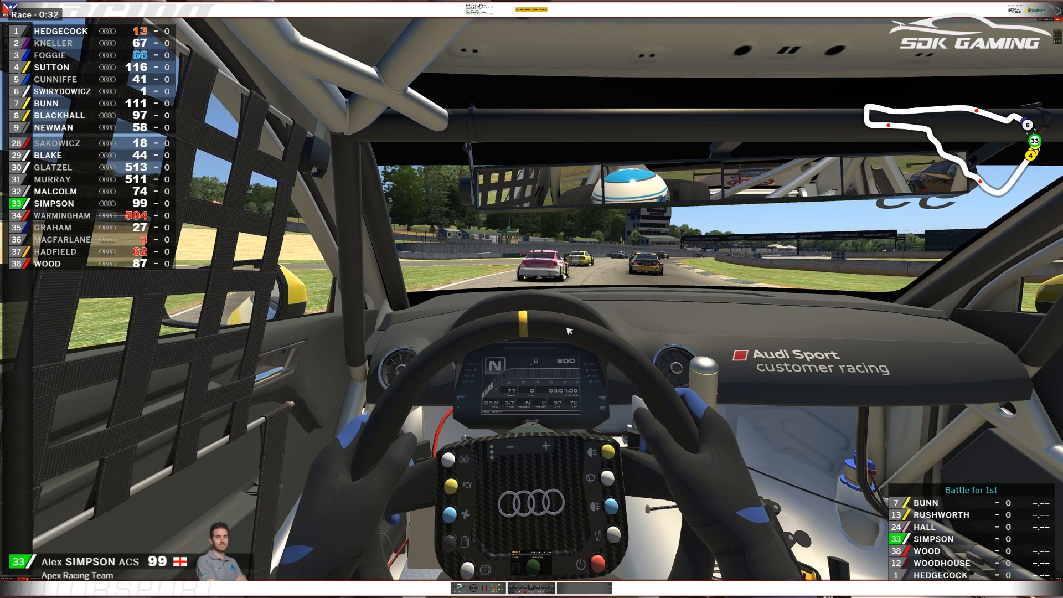
mouse_move(593, 261)
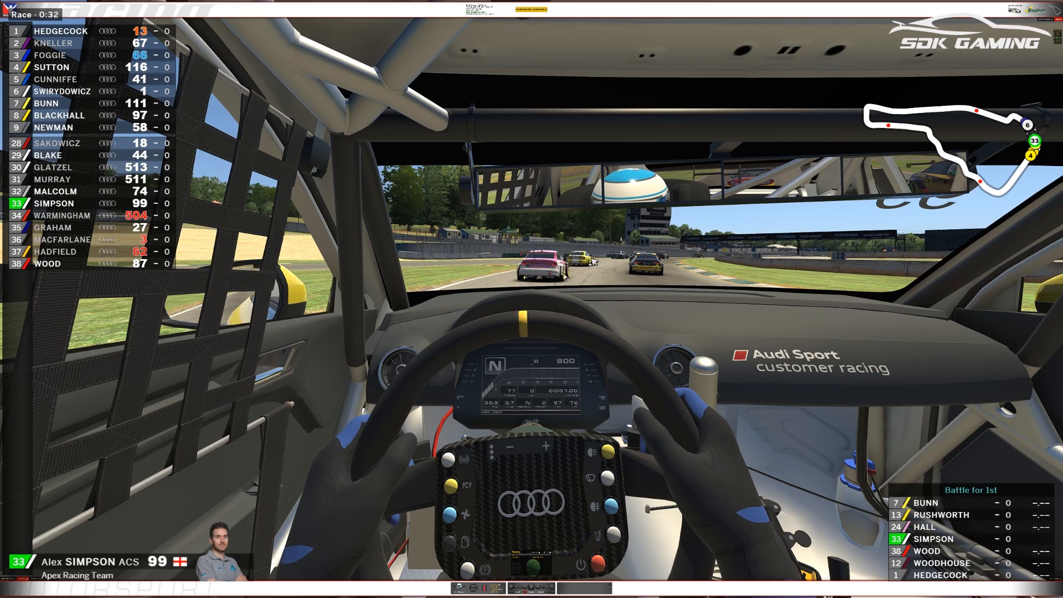
mouse_move(493, 277)
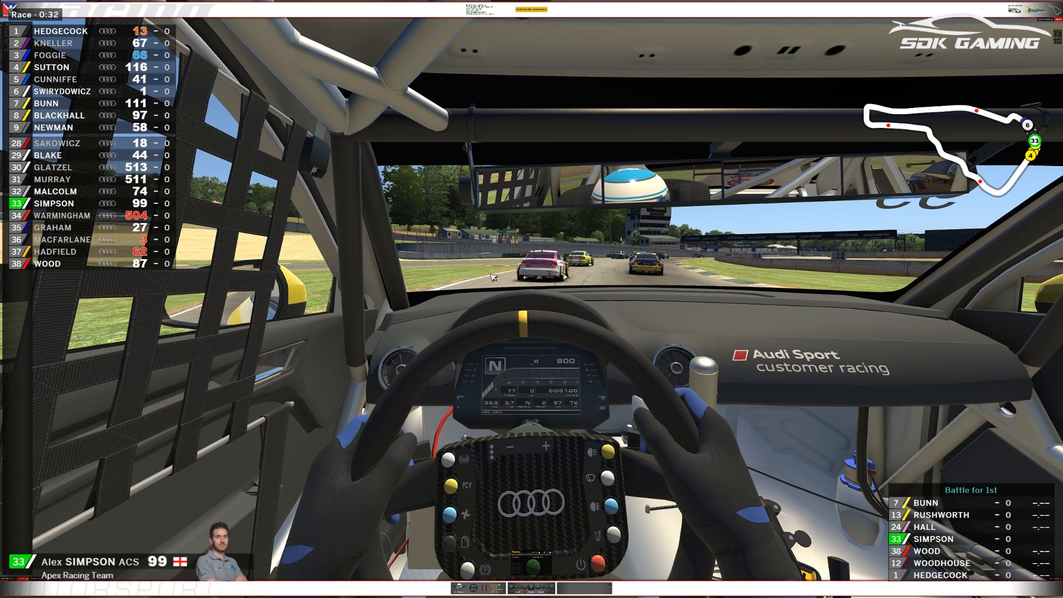
mouse_move(754, 260)
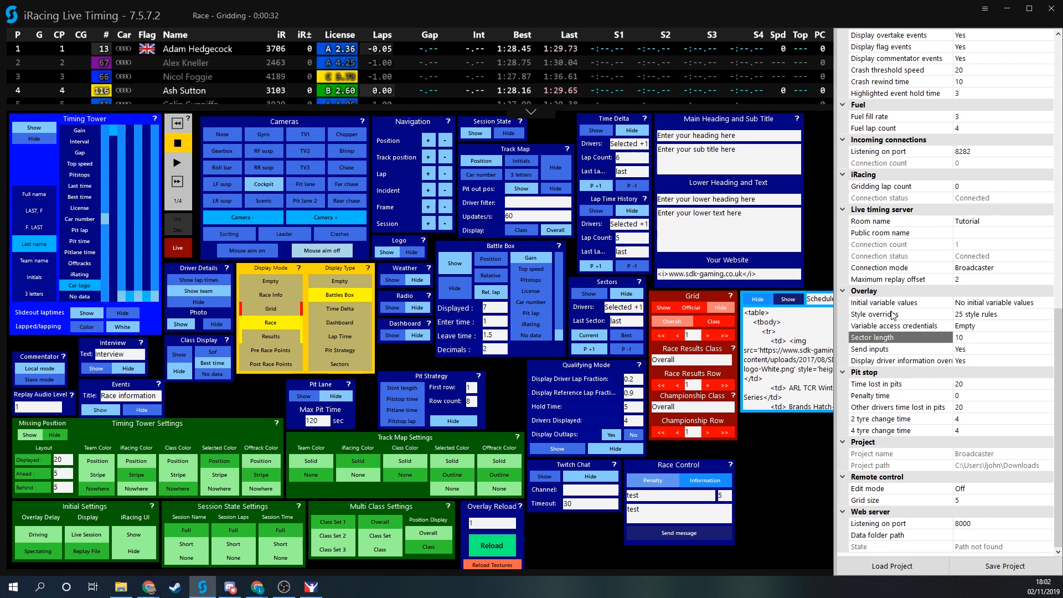
Step: Select the Style overrides setting in Overlay settings and bring up its CSS editor
left_click(900, 314)
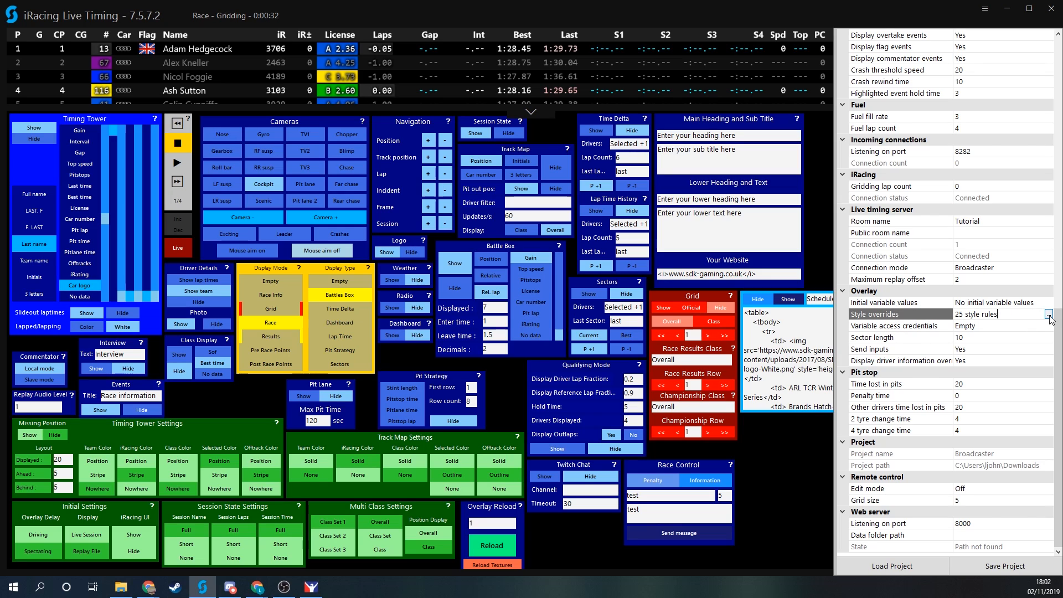
left_click(1049, 316)
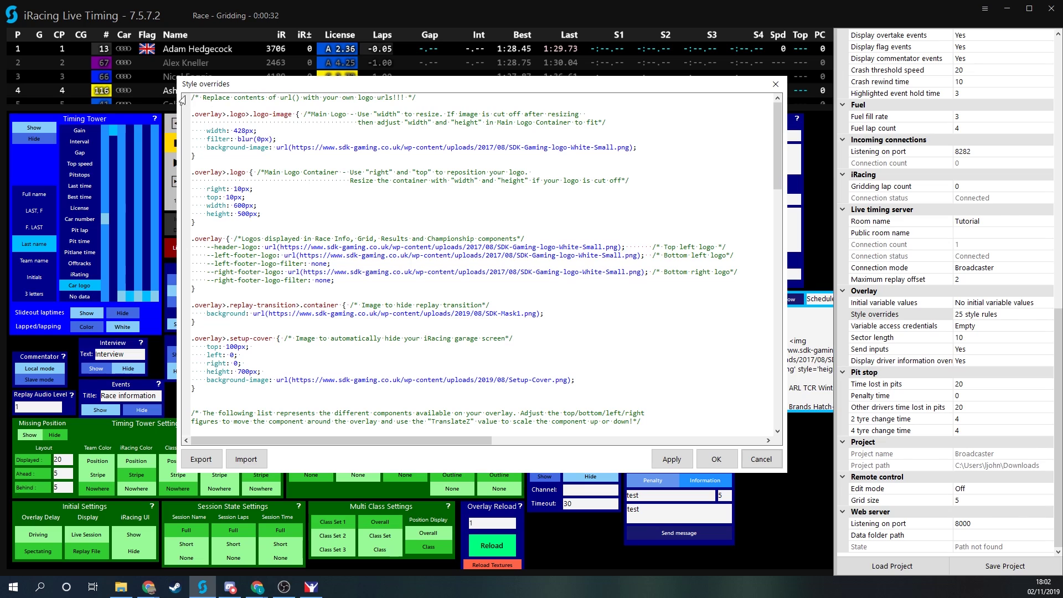
mouse_move(499, 89)
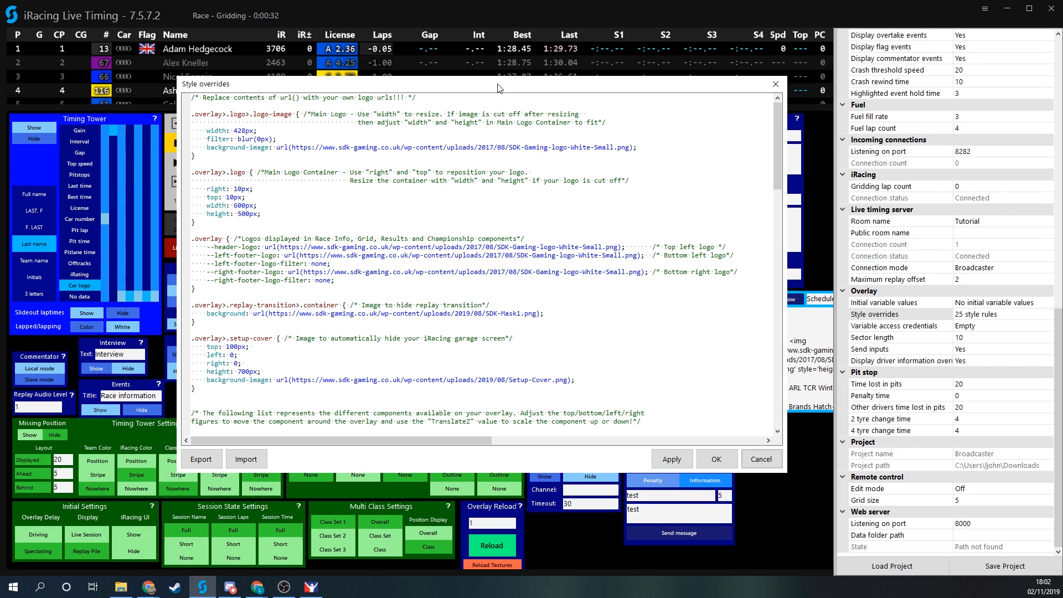
left_click(760, 459)
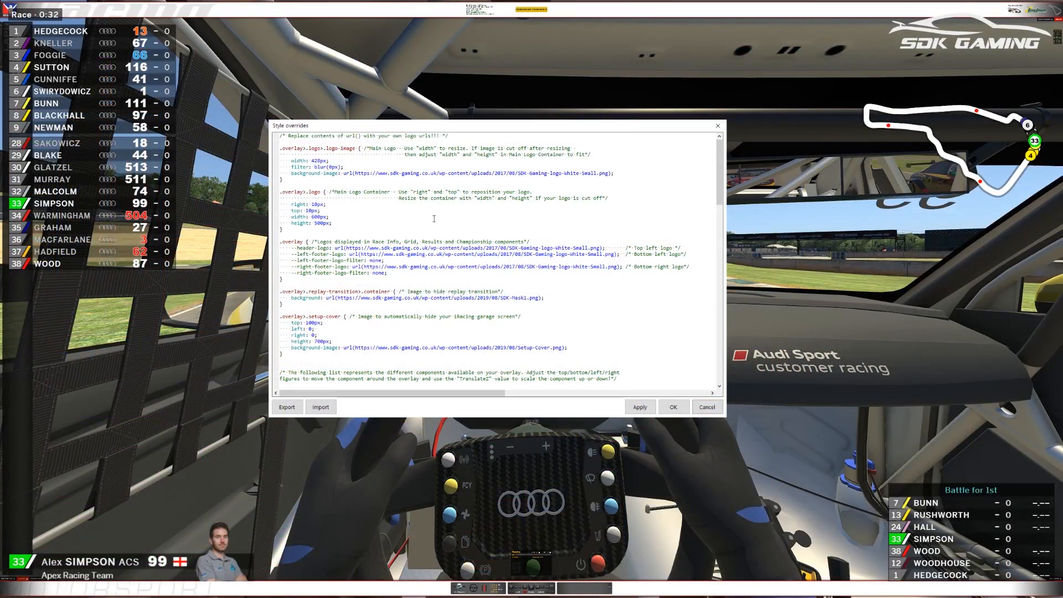
mouse_move(531, 125)
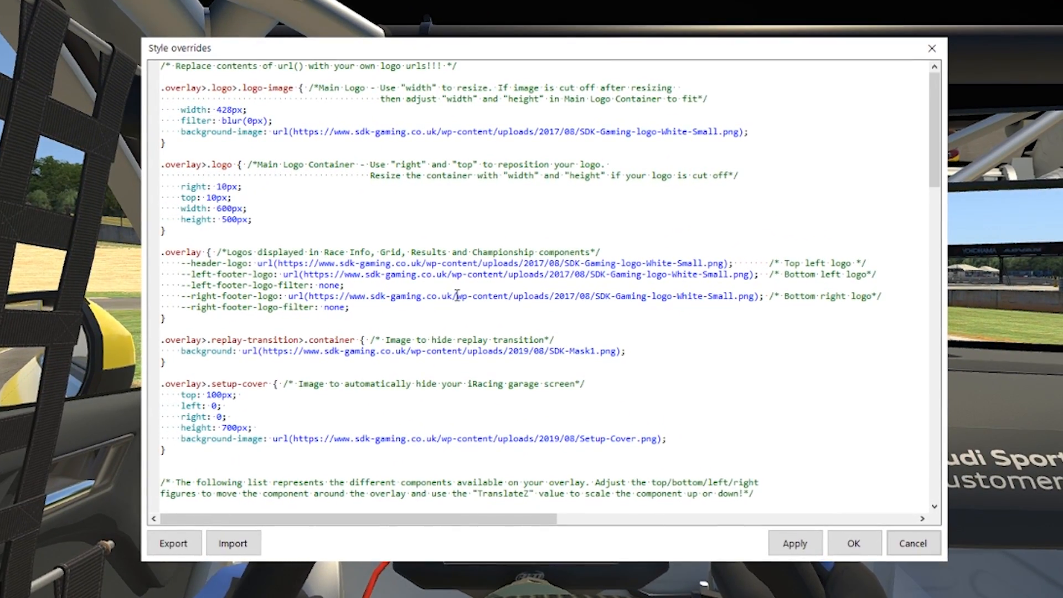
Step: Replace the .logo-image background-image URL with the apexracingtv.com Full-Logo-High-Res-Black-1115 address
scroll("down", 3)
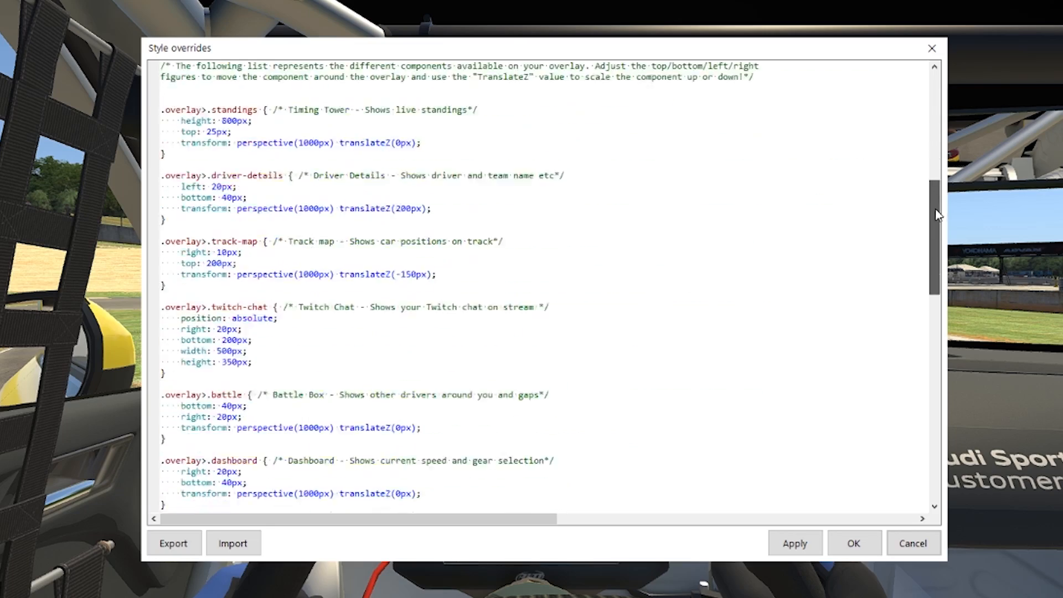
scroll("up", 3)
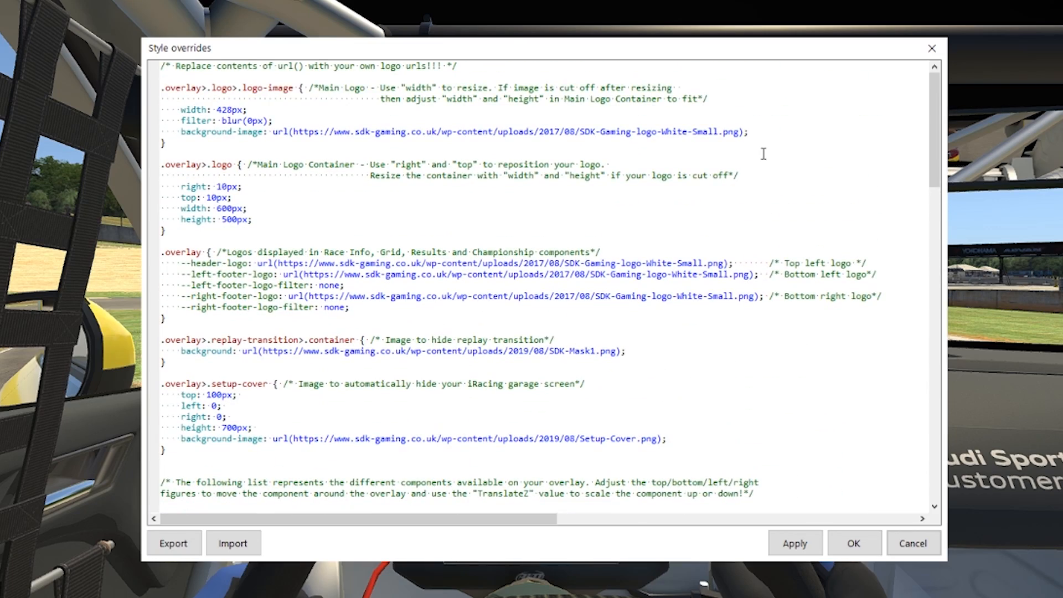
mouse_move(459, 154)
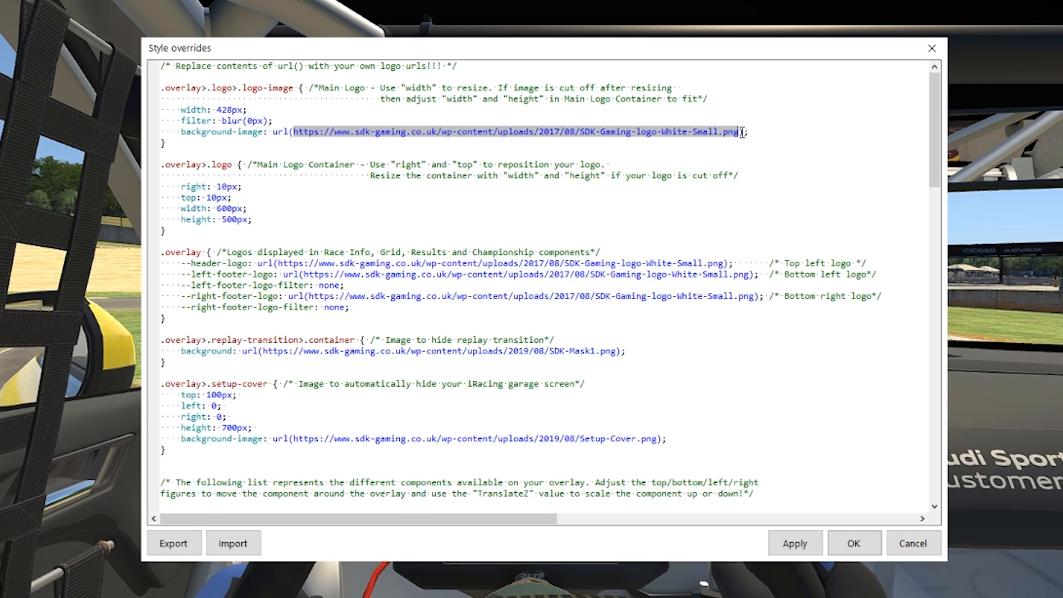
mouse_move(824, 237)
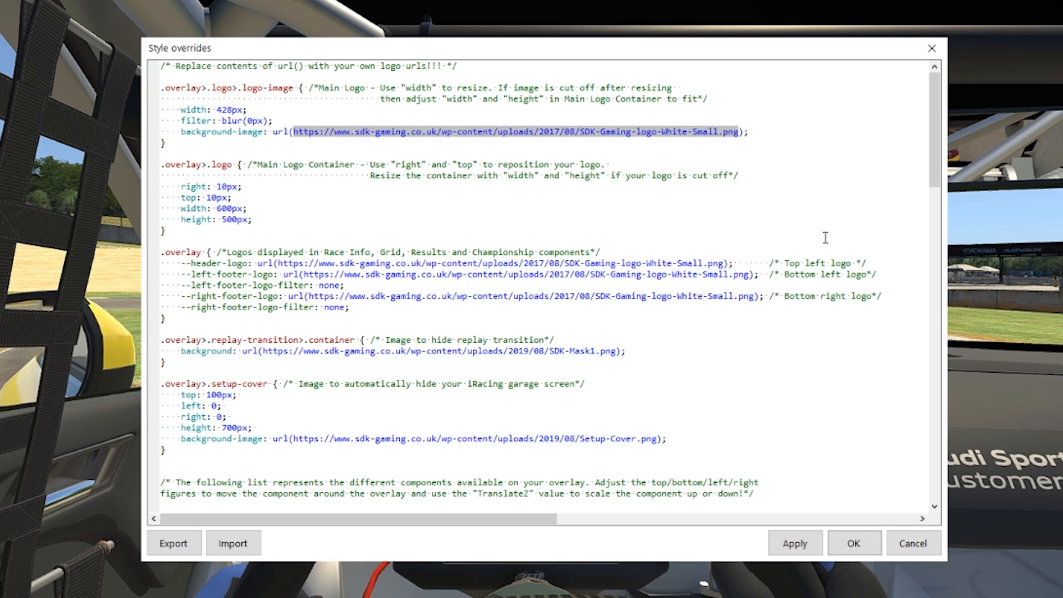
type("https://www.apexracingtv.com/wp-content/uploads/2019/09/Full-Logo-High-Res-Black-1115.png")
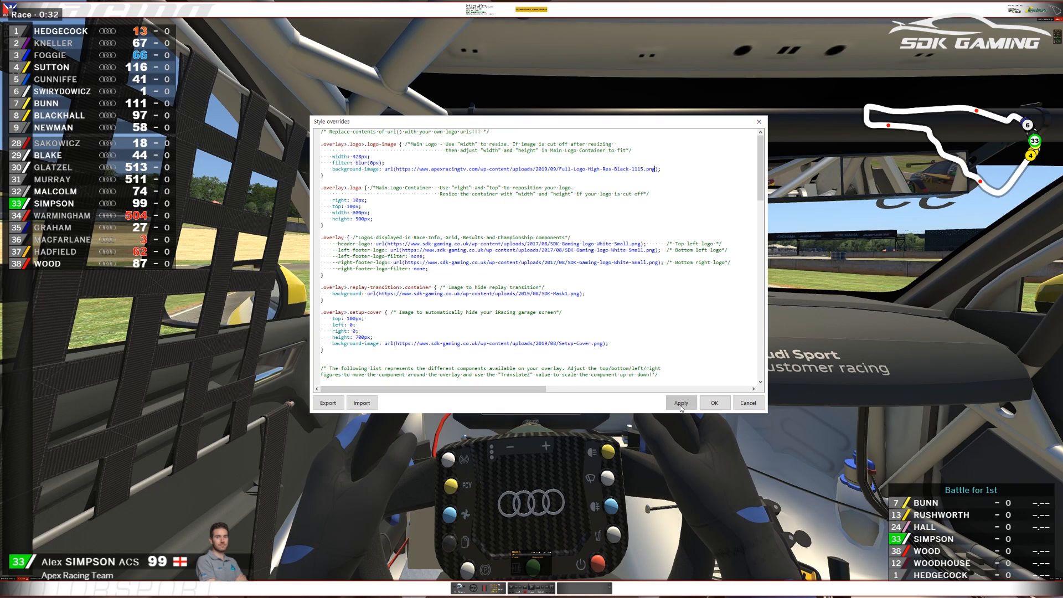
Step: Apply the new logo address and change the logo-image width from 428px to 628px
left_click(681, 404)
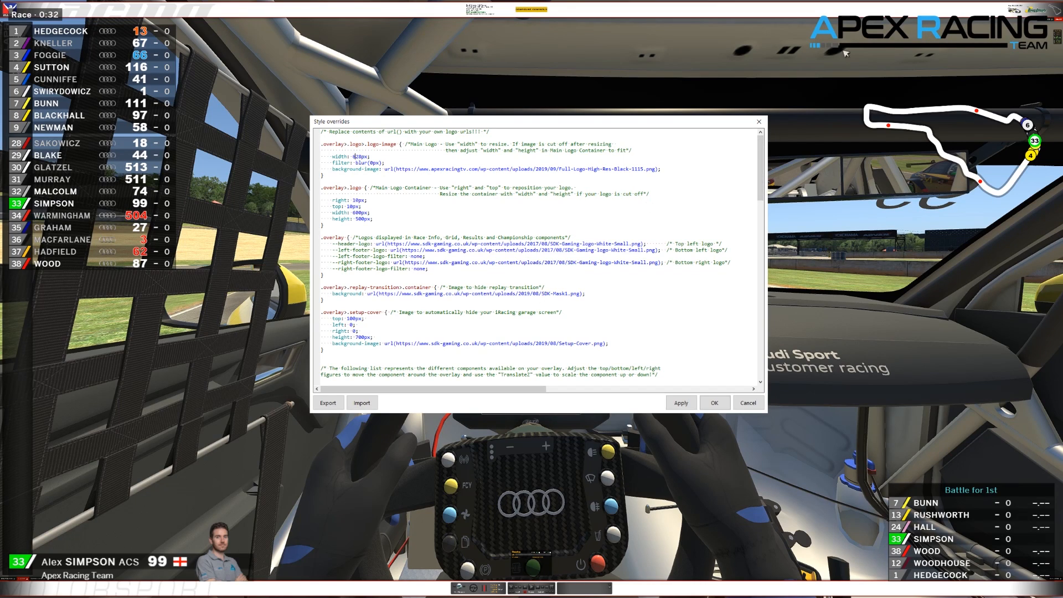
mouse_move(799, 496)
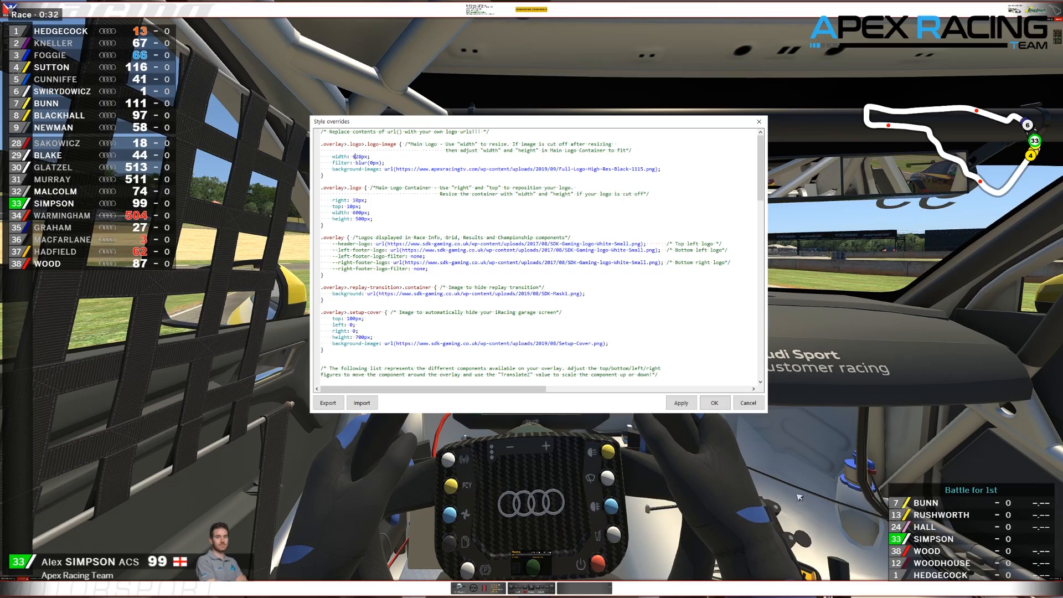
mouse_move(802, 588)
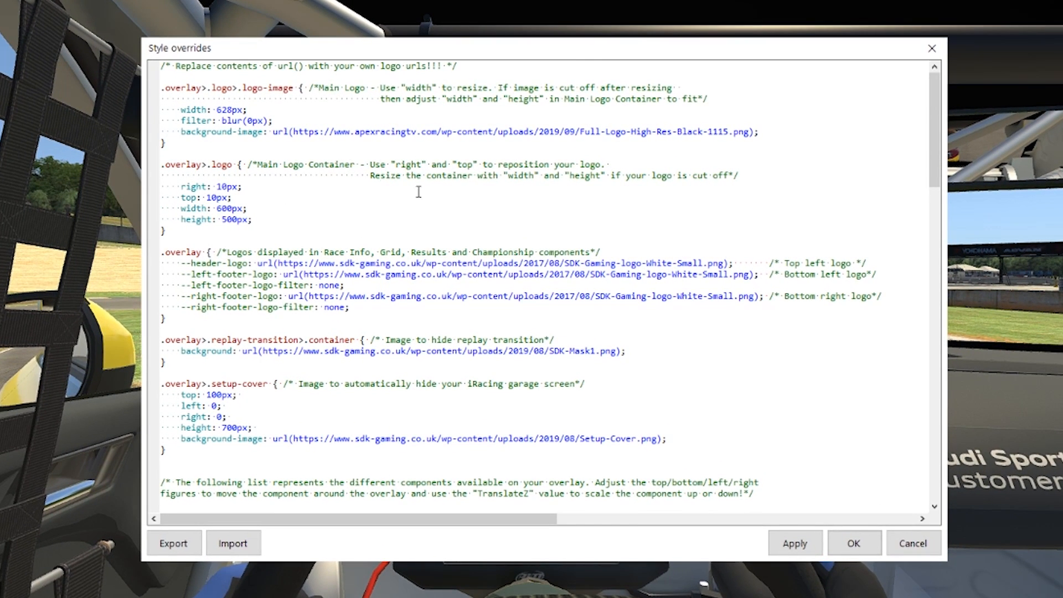
mouse_move(401, 367)
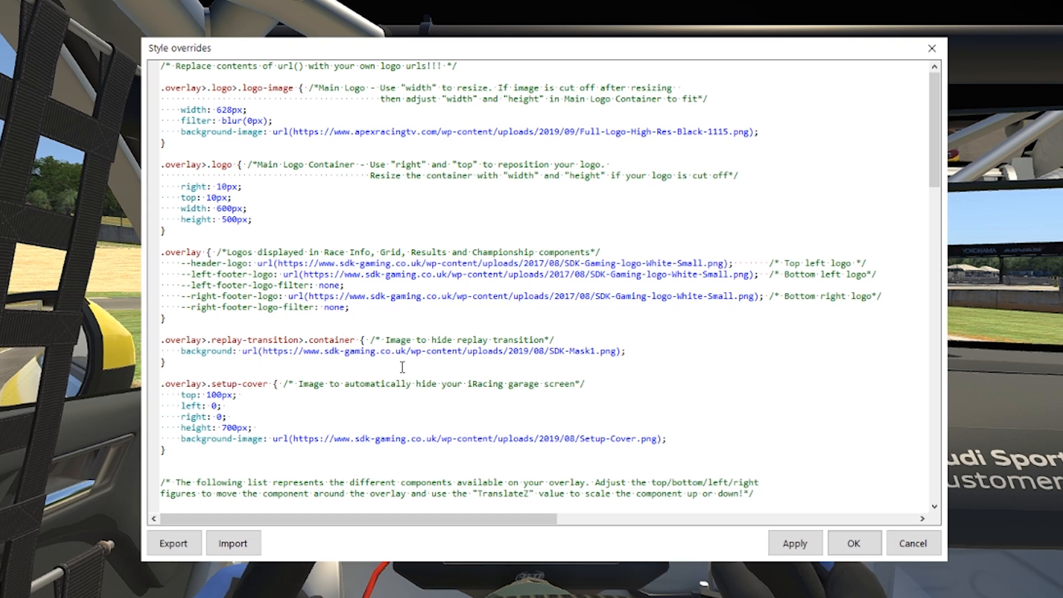
mouse_move(401, 366)
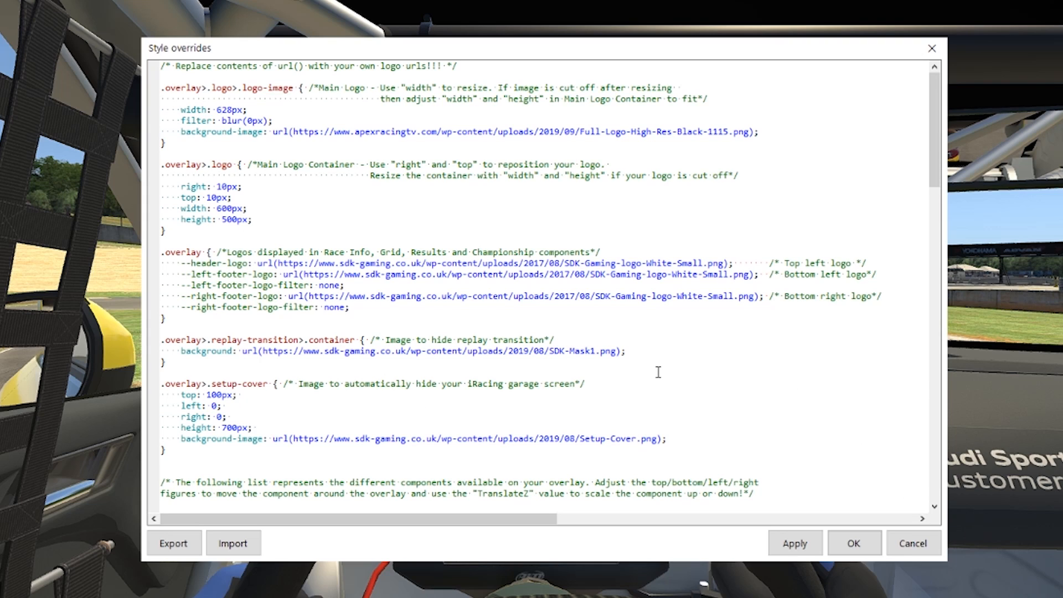
left_click(220, 110)
type("2")
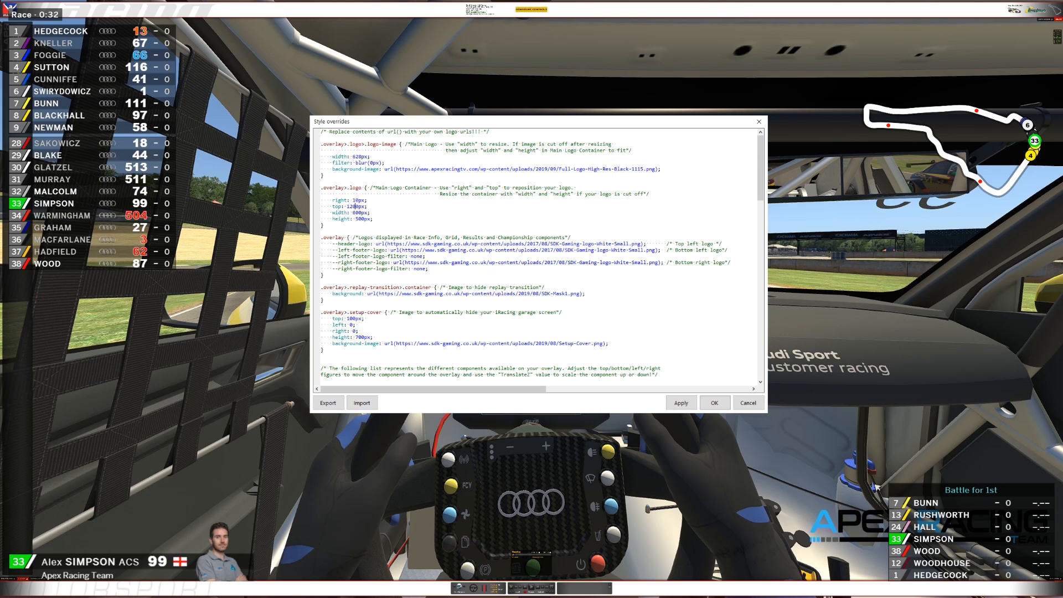
mouse_move(977, 485)
type("5")
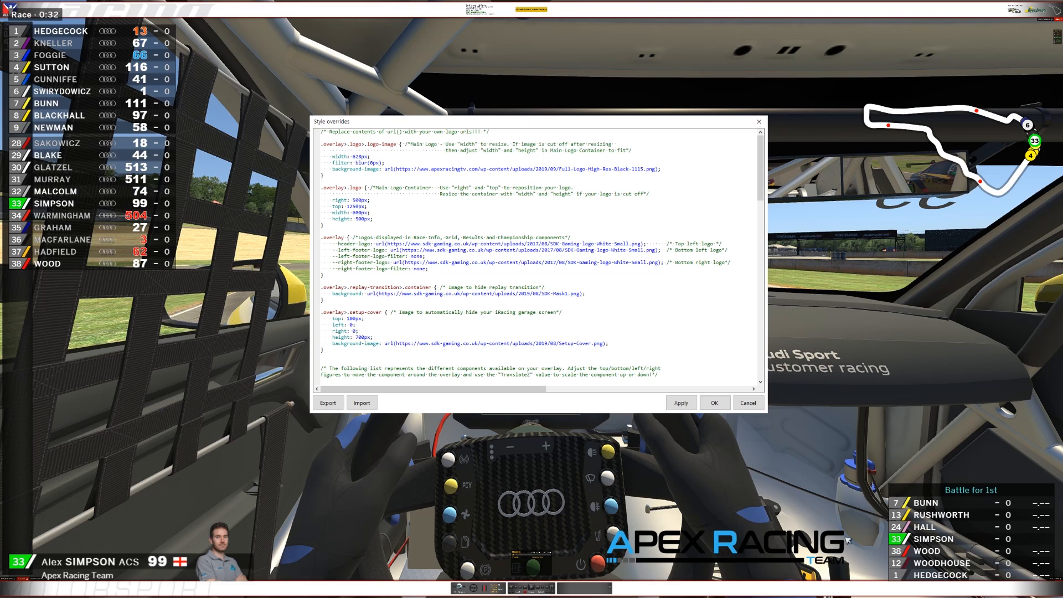
mouse_move(820, 408)
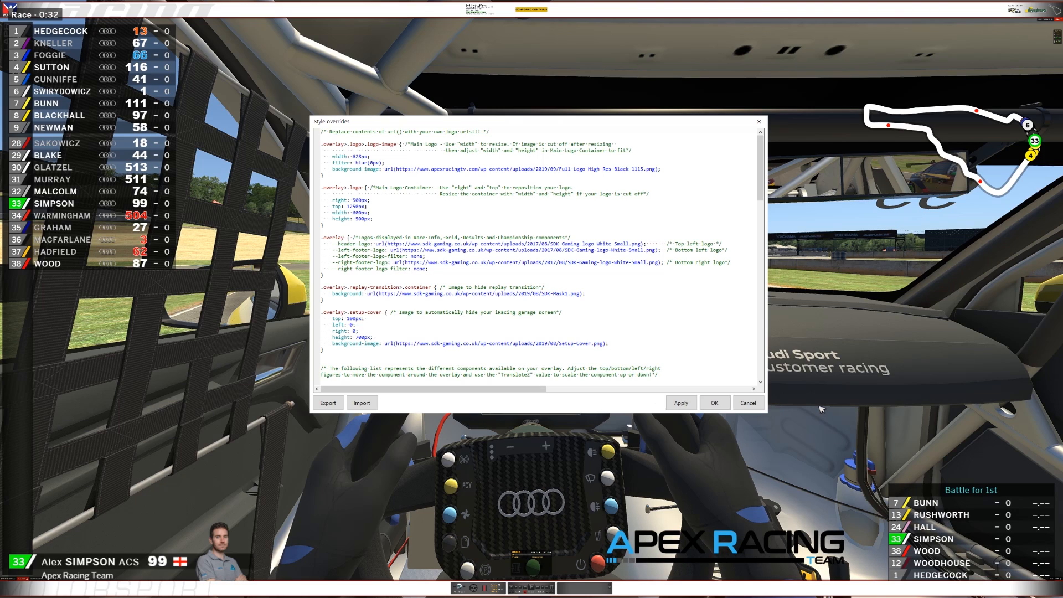
mouse_move(634, 475)
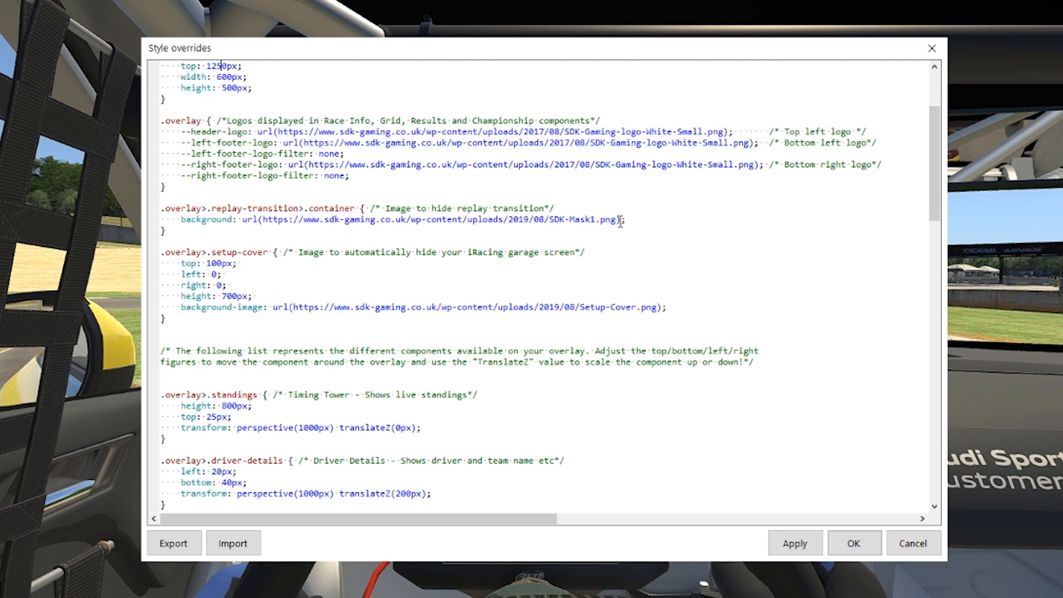
mouse_move(615, 378)
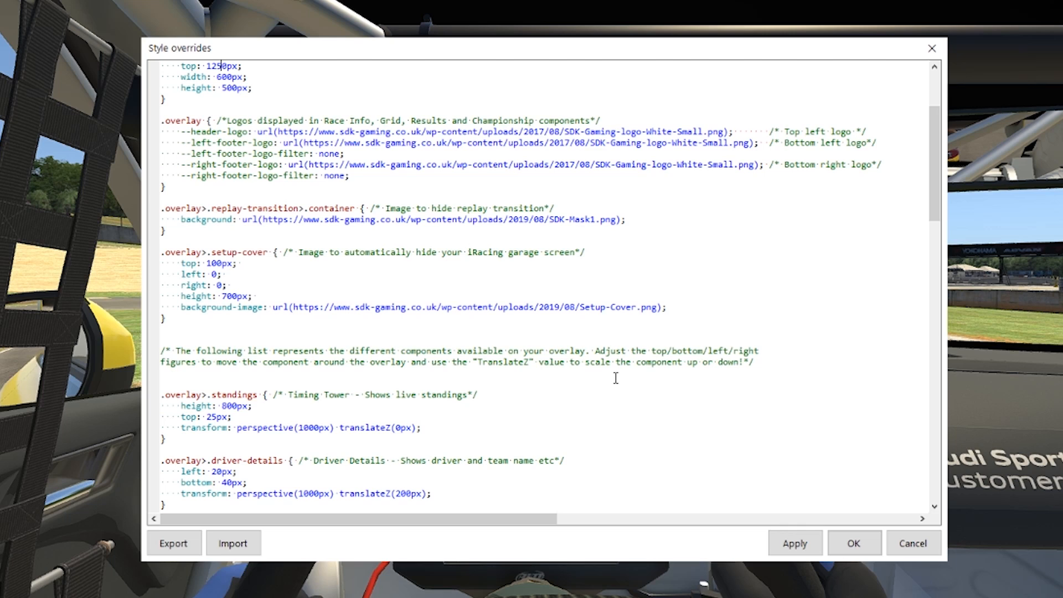
Step: Scroll the restored default logo rules to reach the component position list
scroll("up", 3)
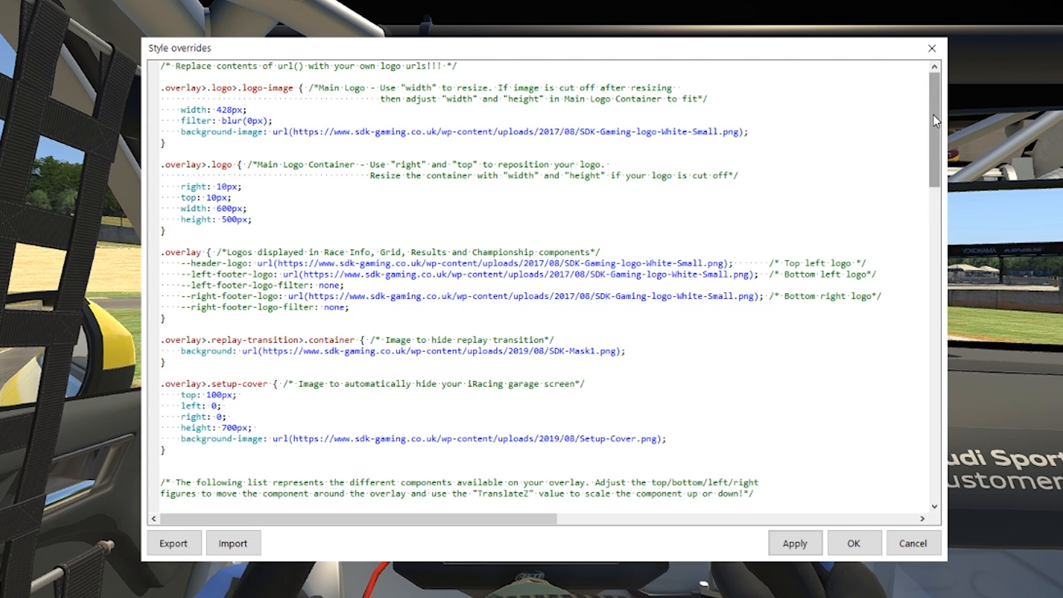
scroll("down", 3)
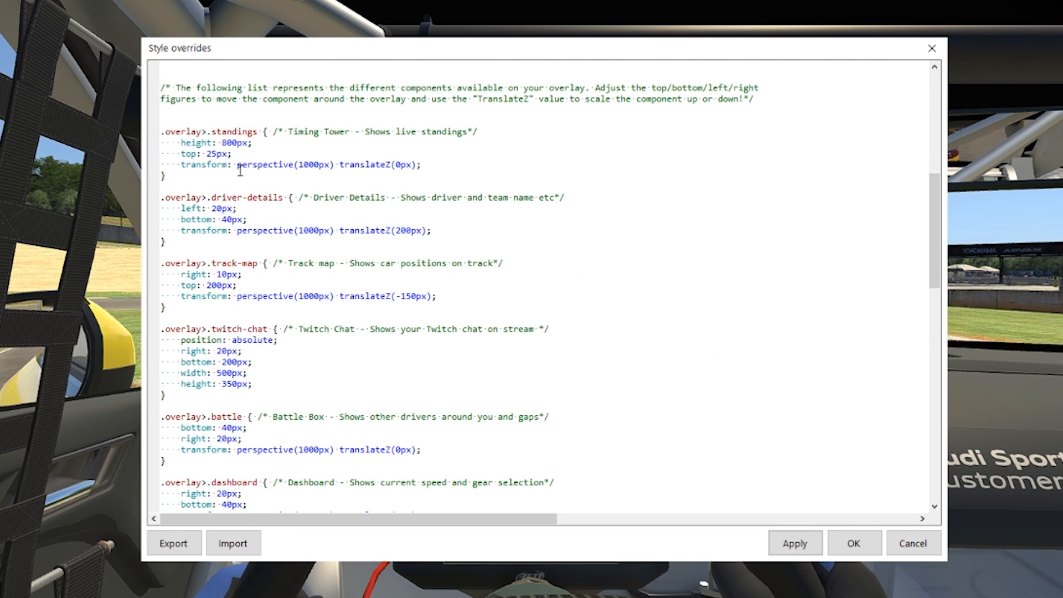
mouse_move(248, 389)
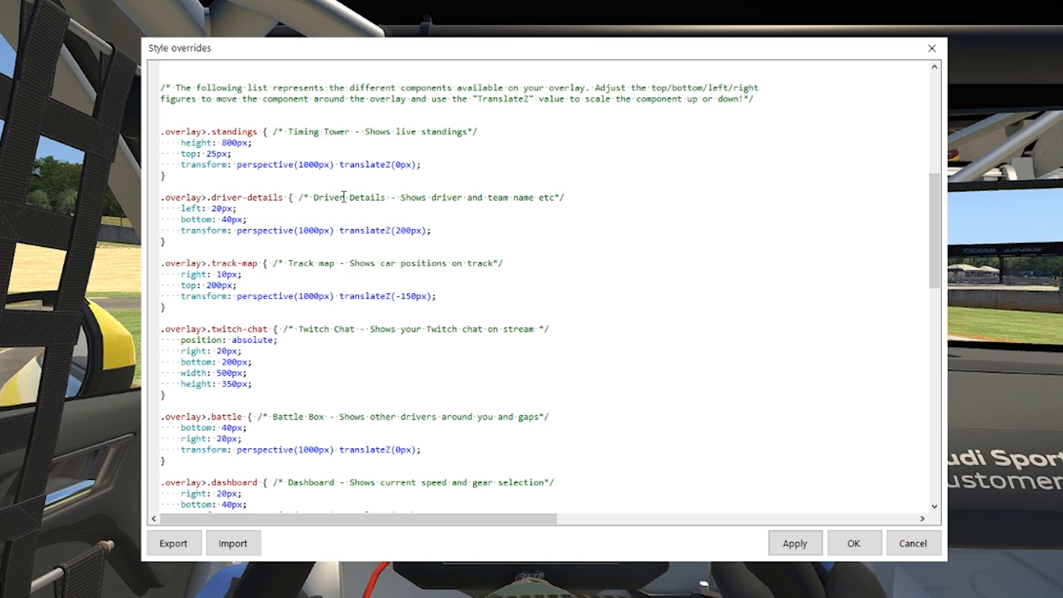
mouse_move(559, 390)
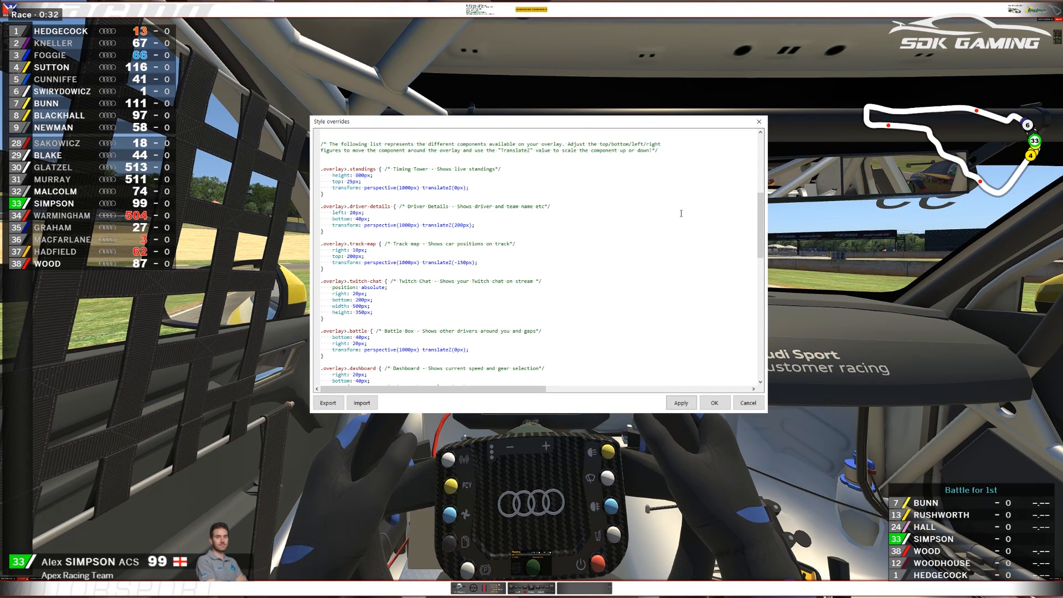
mouse_move(969, 137)
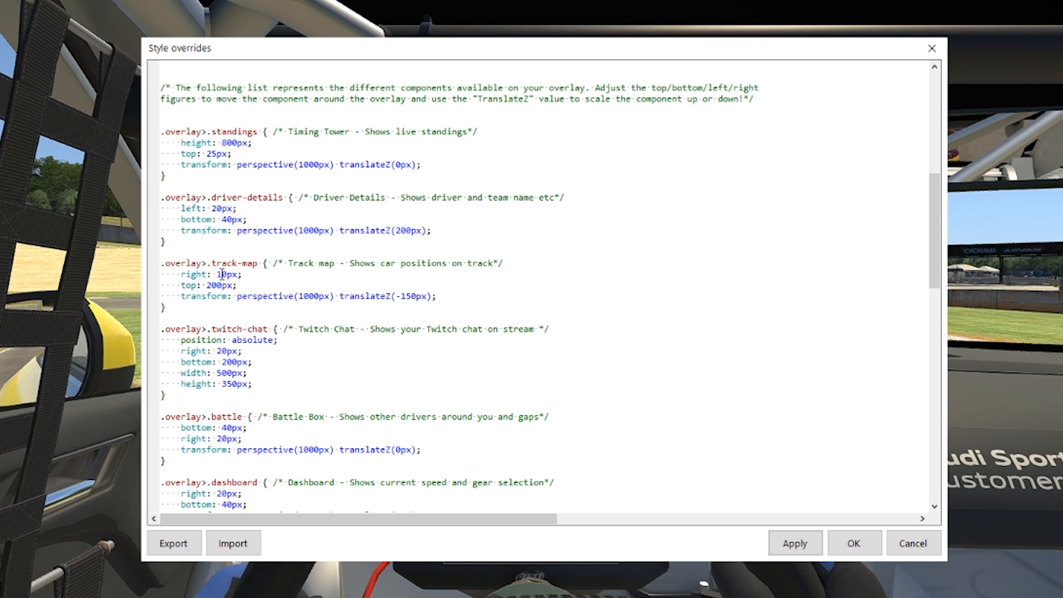
mouse_move(798, 367)
type("50")
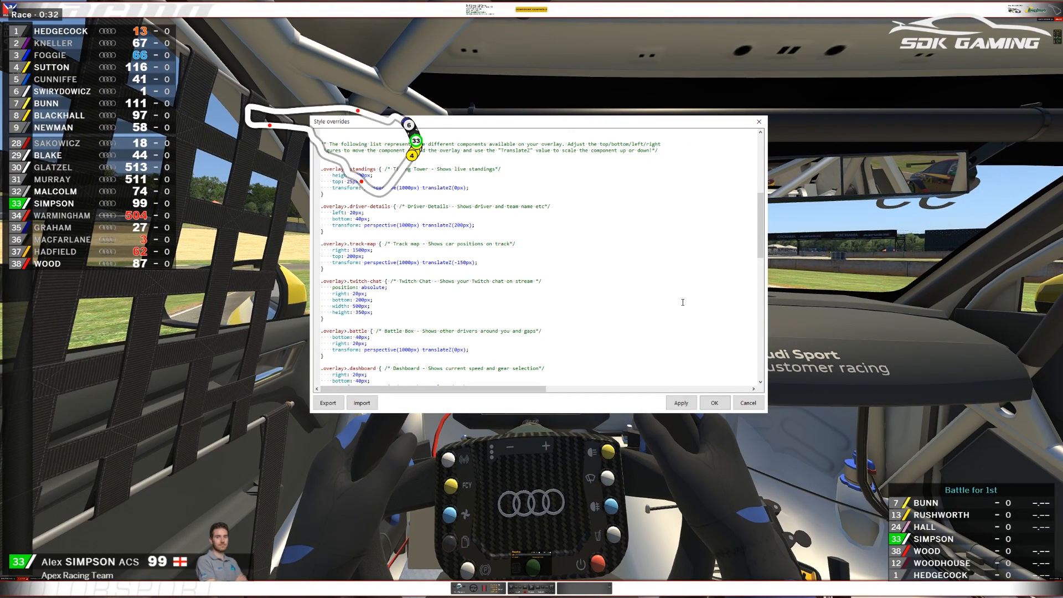
mouse_move(355, 131)
type("20")
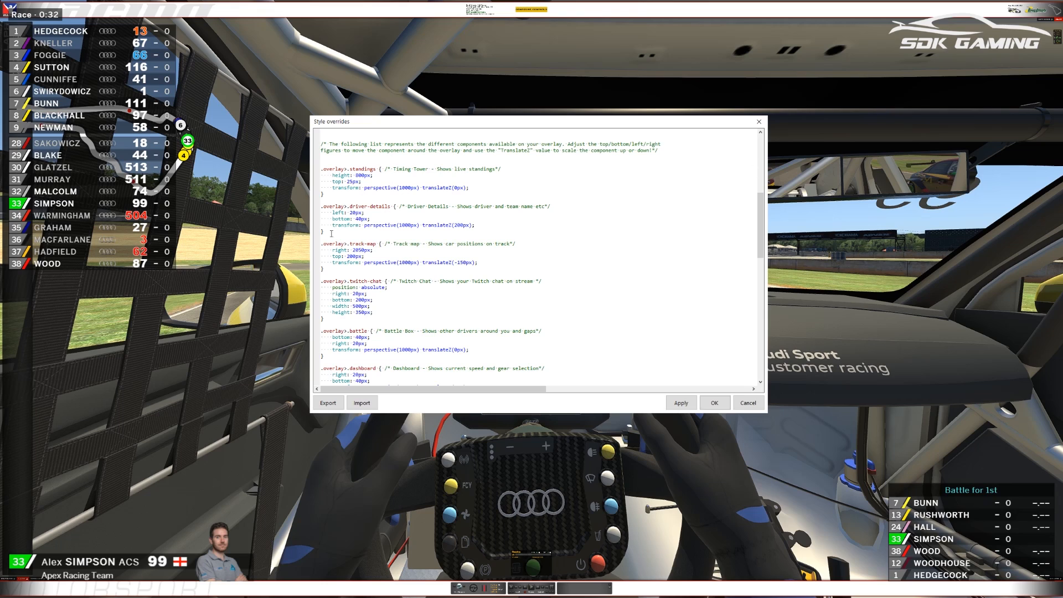
mouse_move(361, 269)
type("6")
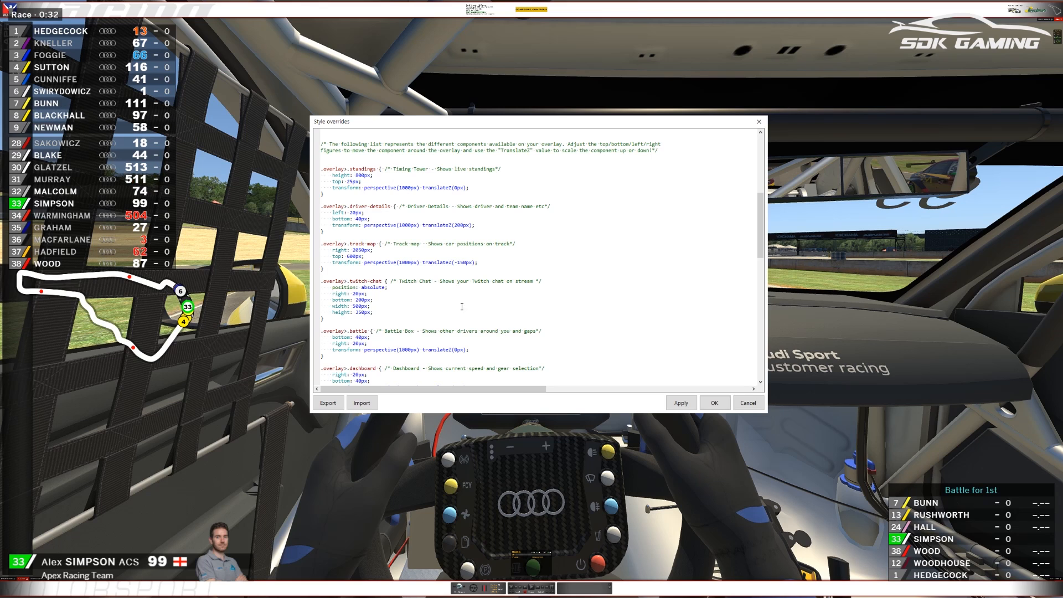
Step: Set the .track-map top offset to 700px so it sits below the timing tower
left_click(348, 256)
type("7")
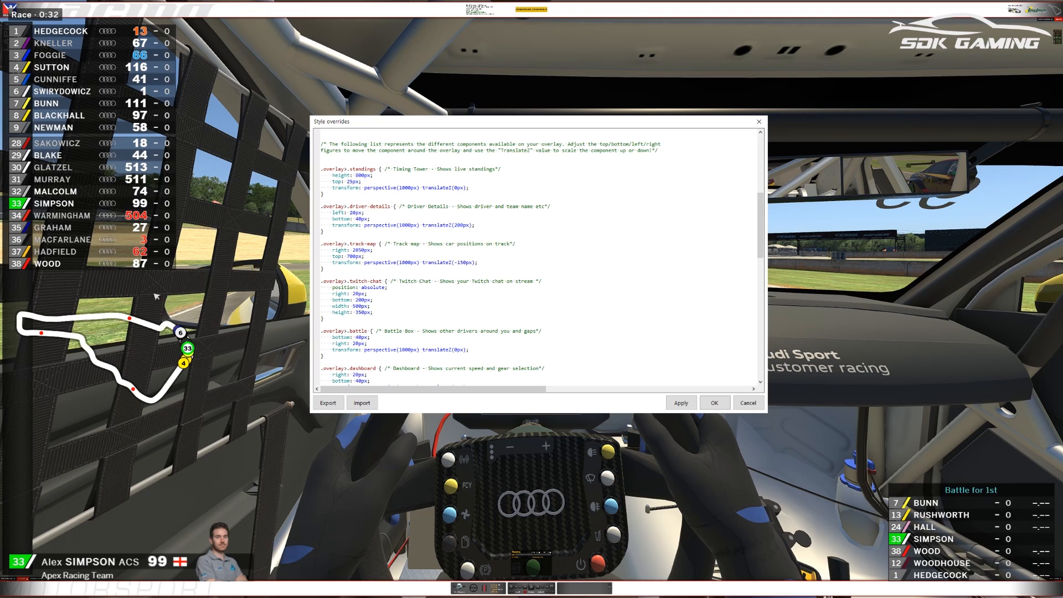
mouse_move(139, 382)
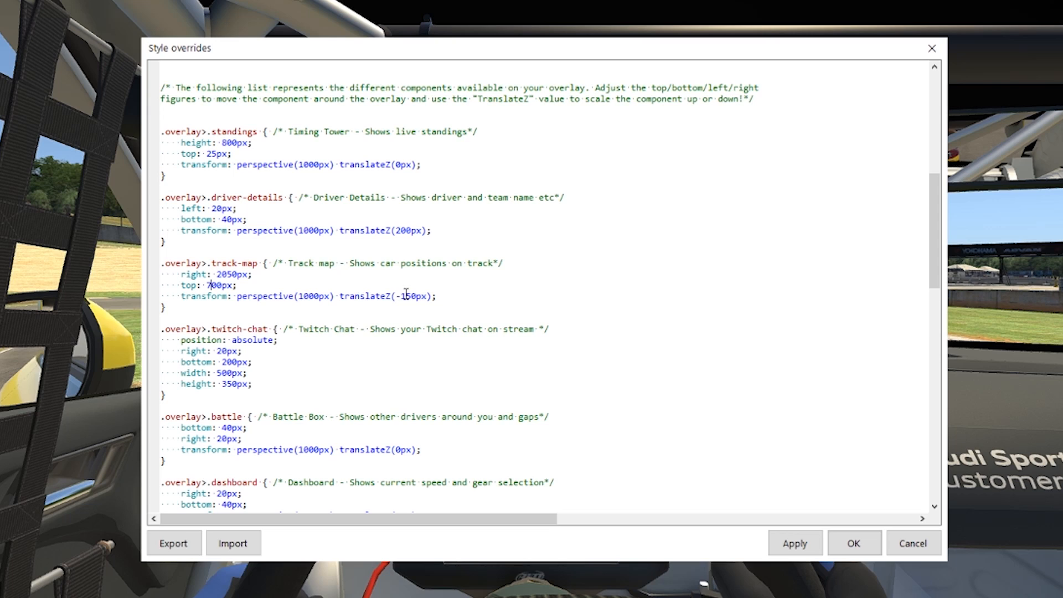
mouse_move(549, 395)
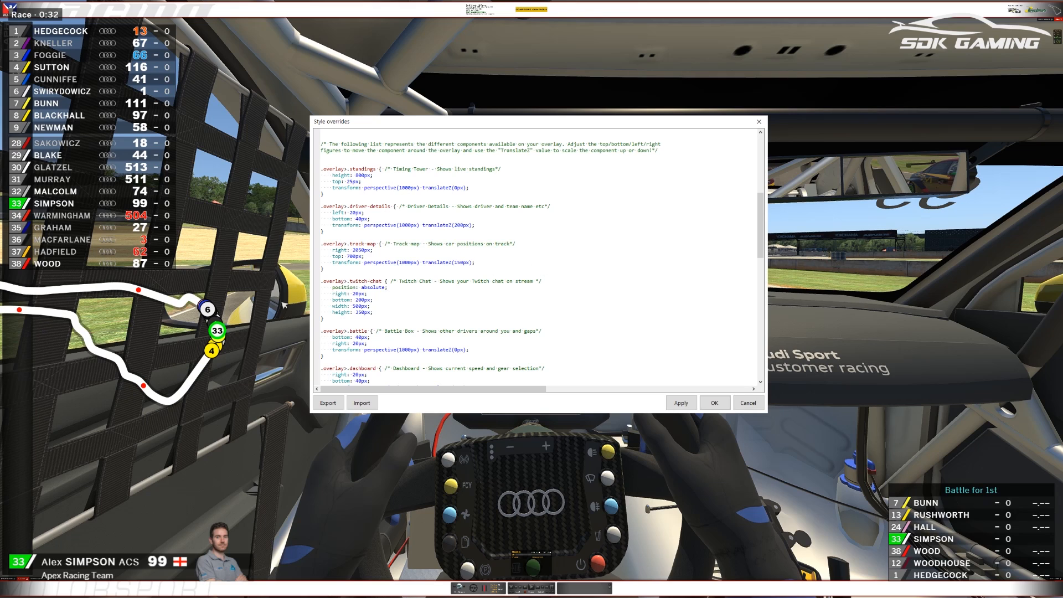
mouse_move(481, 266)
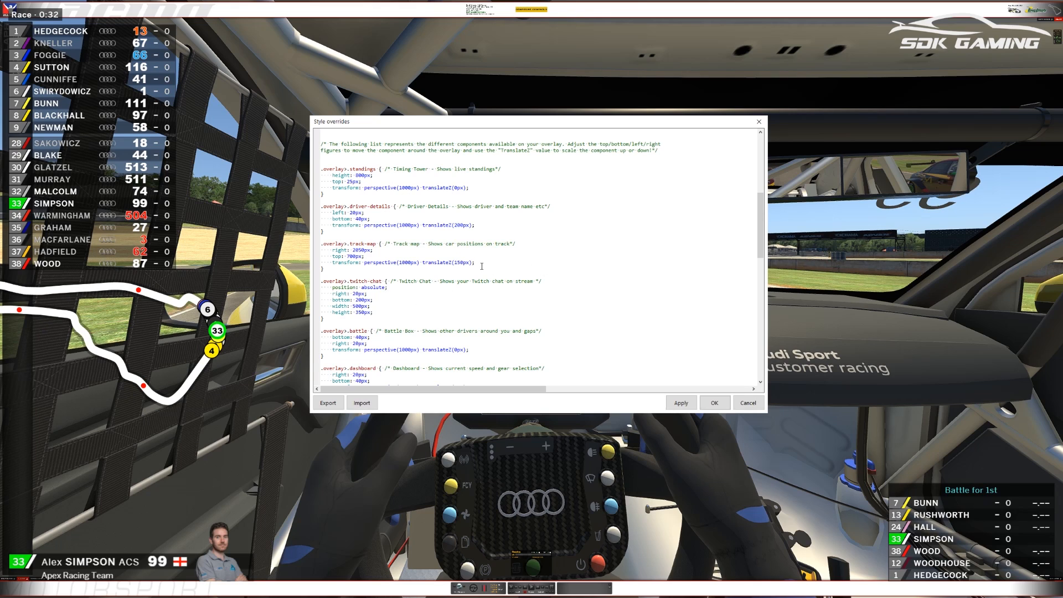
mouse_move(467, 262)
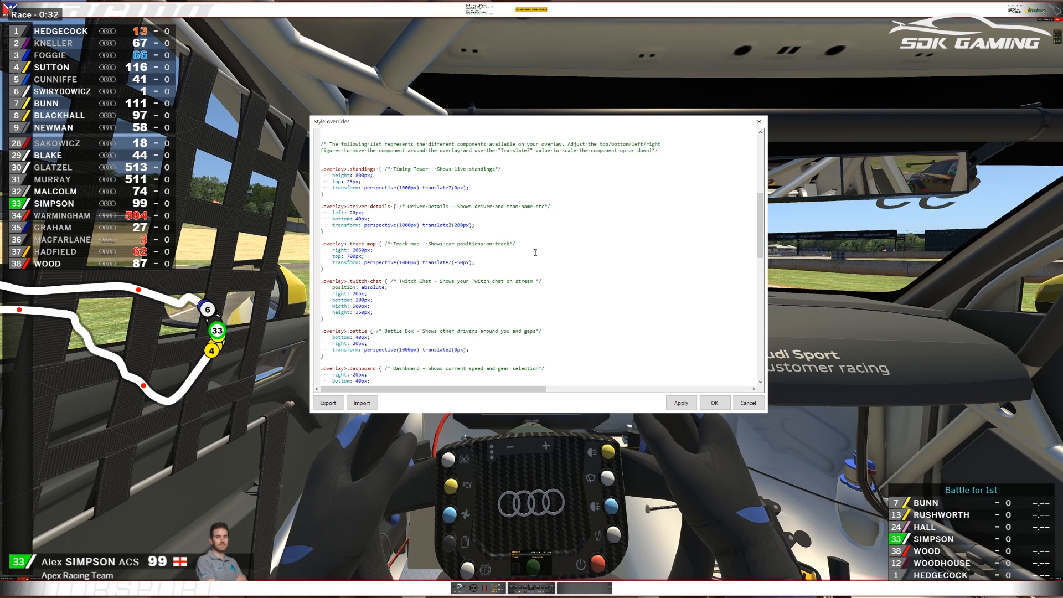
Step: Set the .track-map translateZ to -350px to shrink the map
type("-350px")
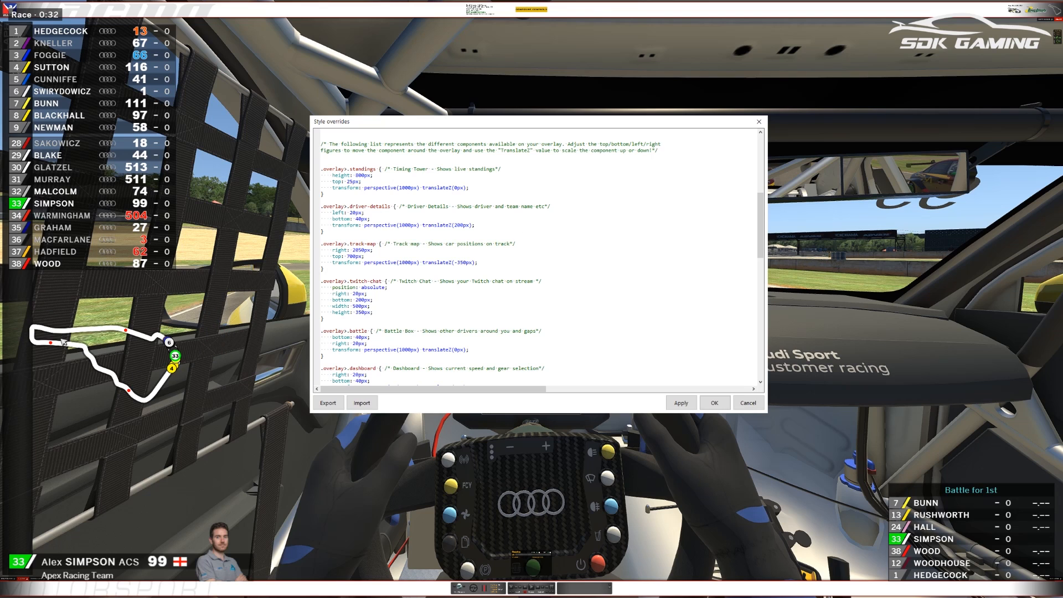
mouse_move(114, 395)
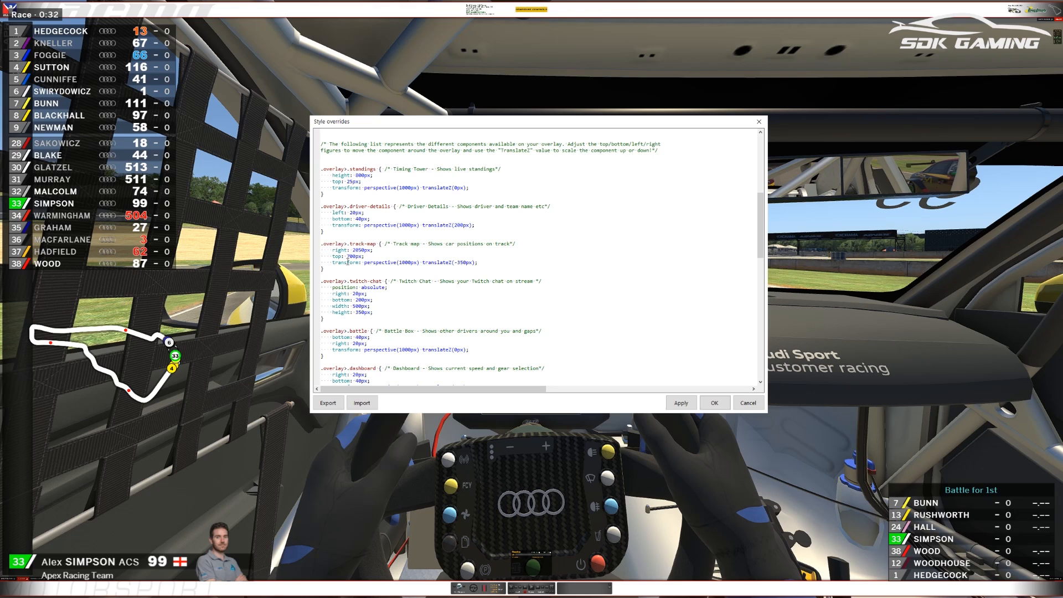
left_click(460, 263)
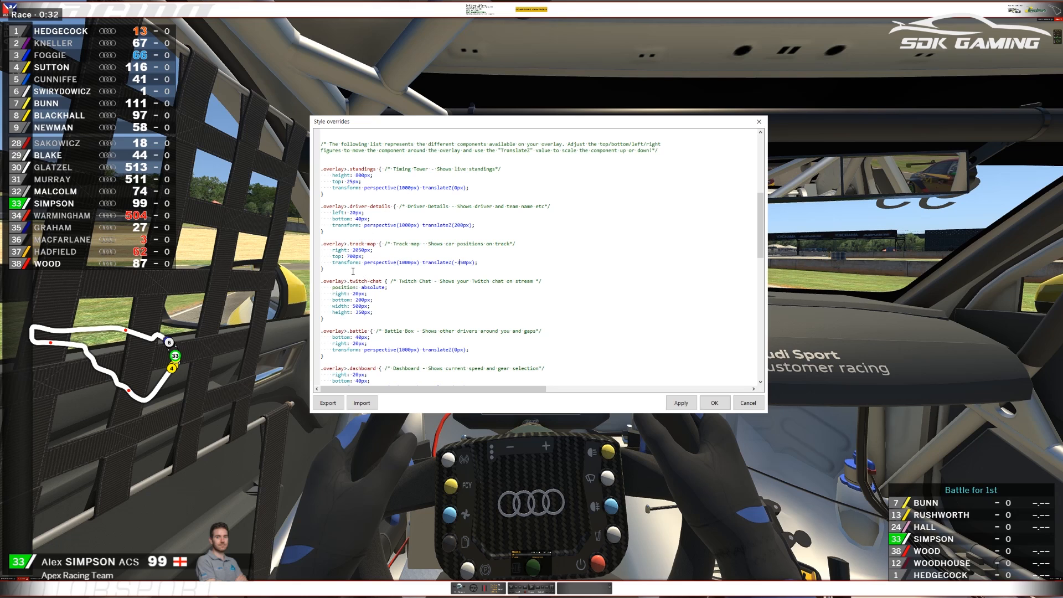
mouse_move(87, 335)
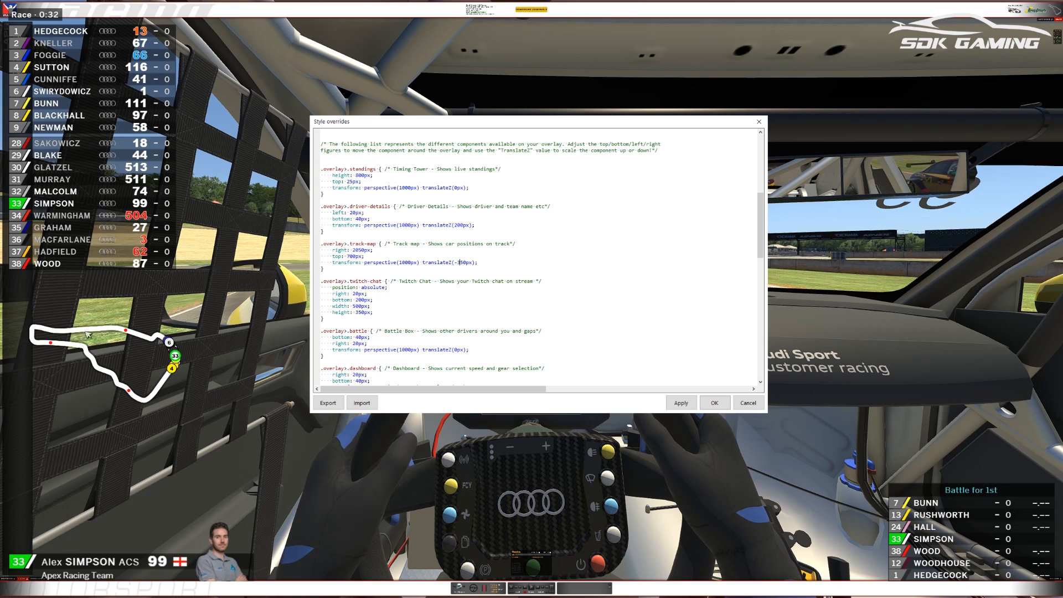
mouse_move(799, 513)
type("3")
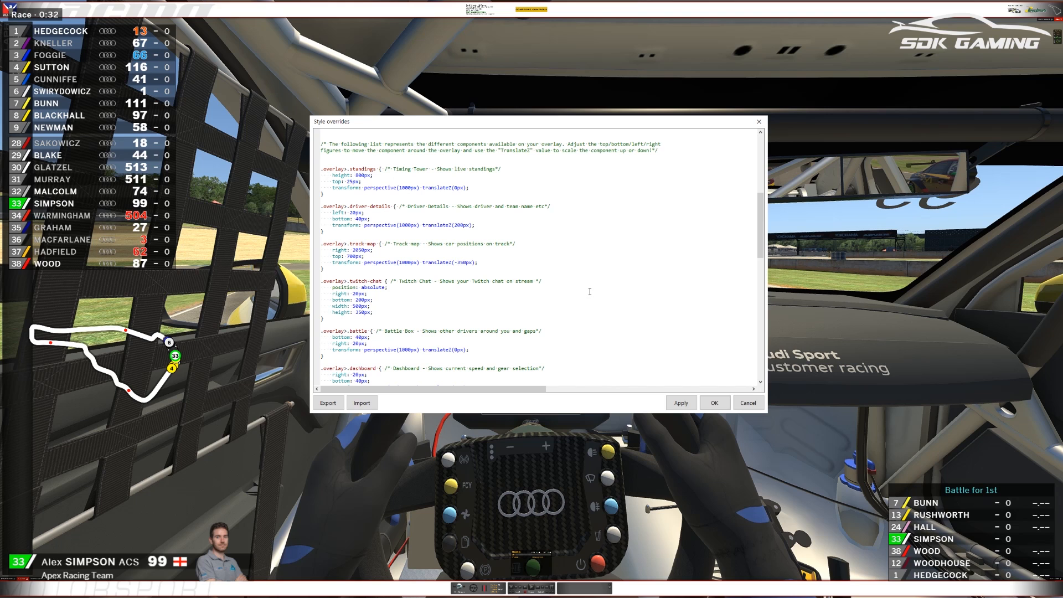
scroll("down", 3)
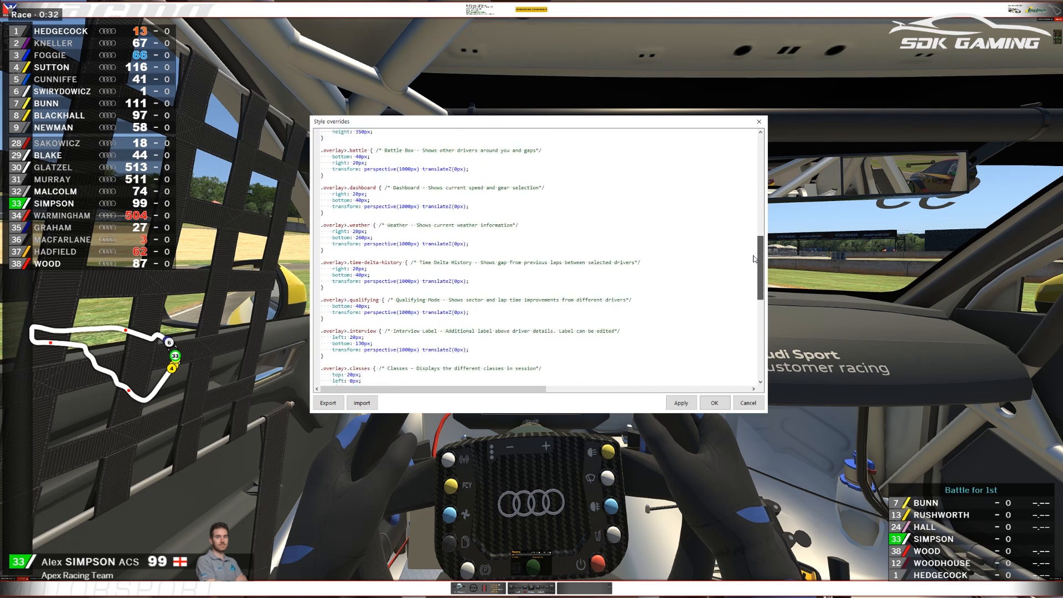
Step: Scroll back to the top component rules showing the track map's -350px translateZ
scroll("up", 3)
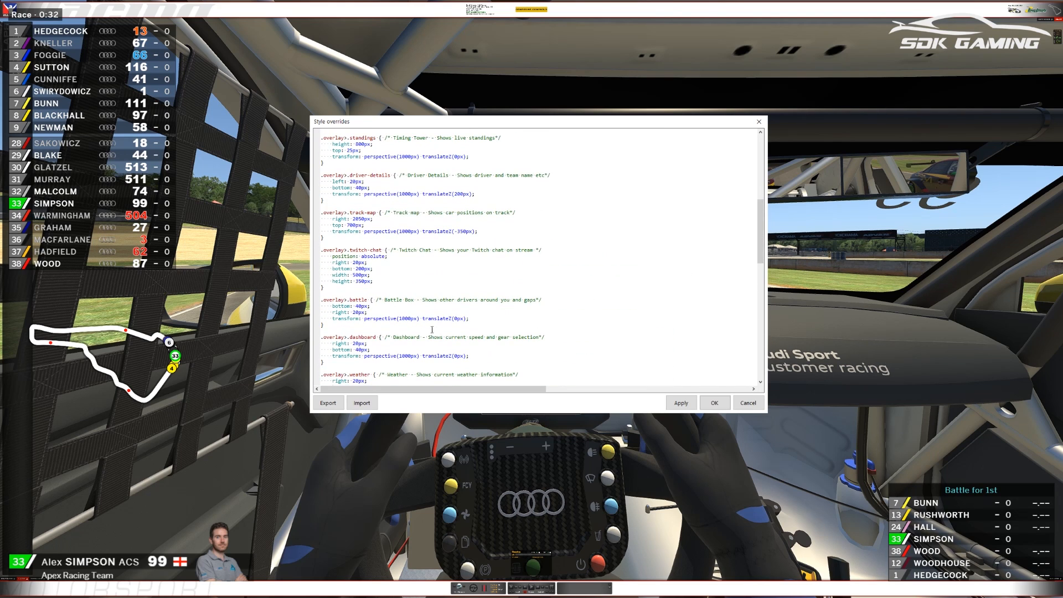
mouse_move(432, 329)
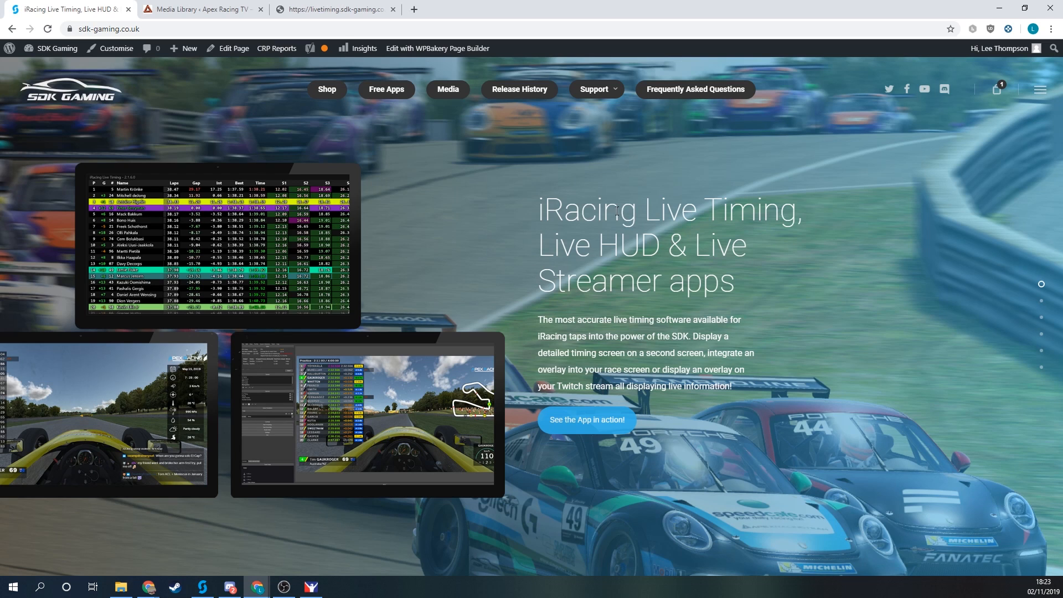
Step: Go via Support to the Overlay Component List and open the Driver Inputs component page
left_click(596, 88)
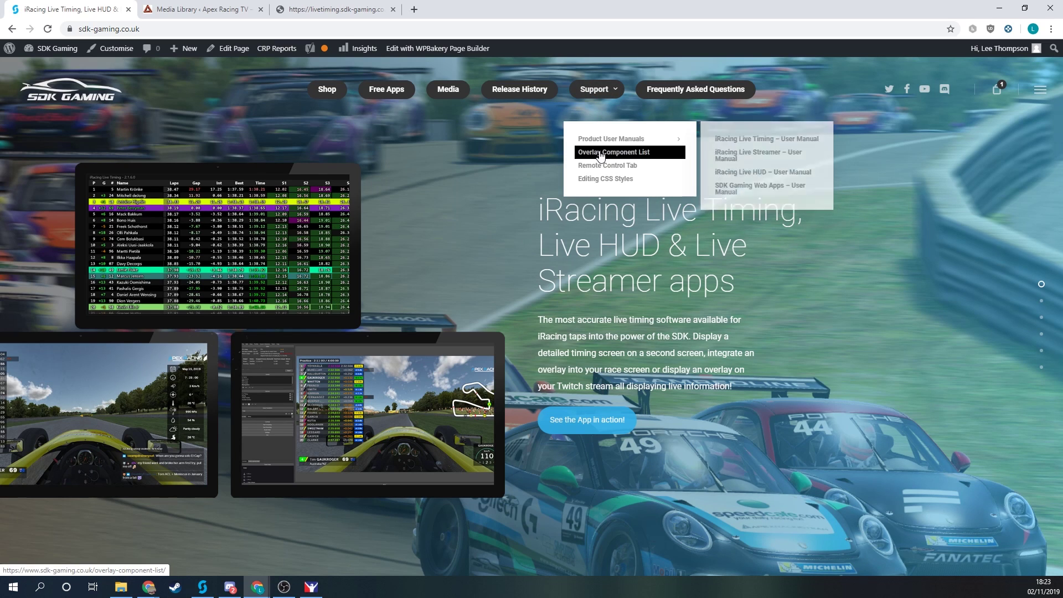
left_click(614, 152)
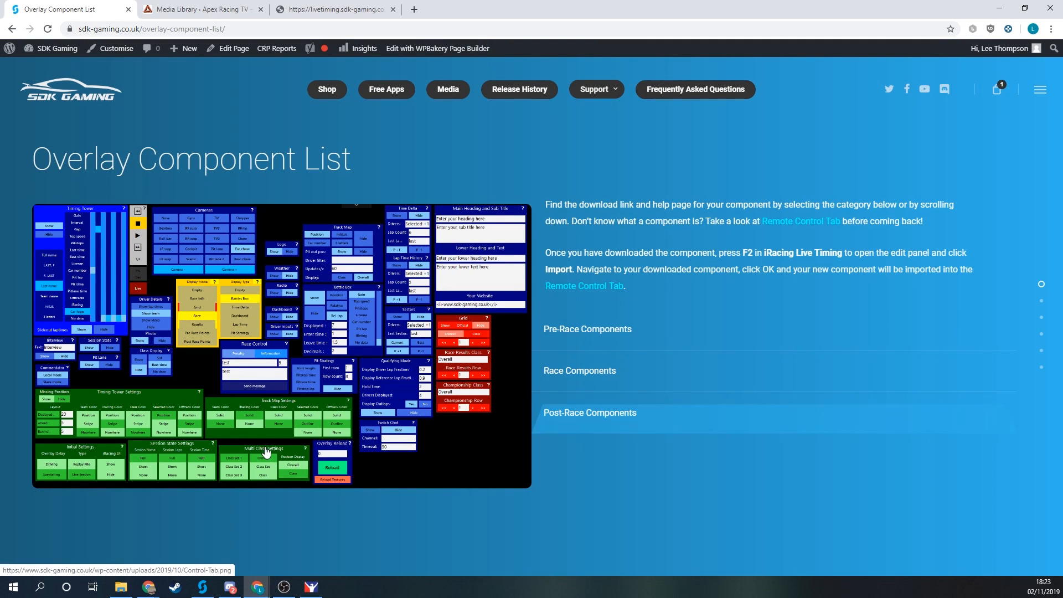
left_click(579, 370)
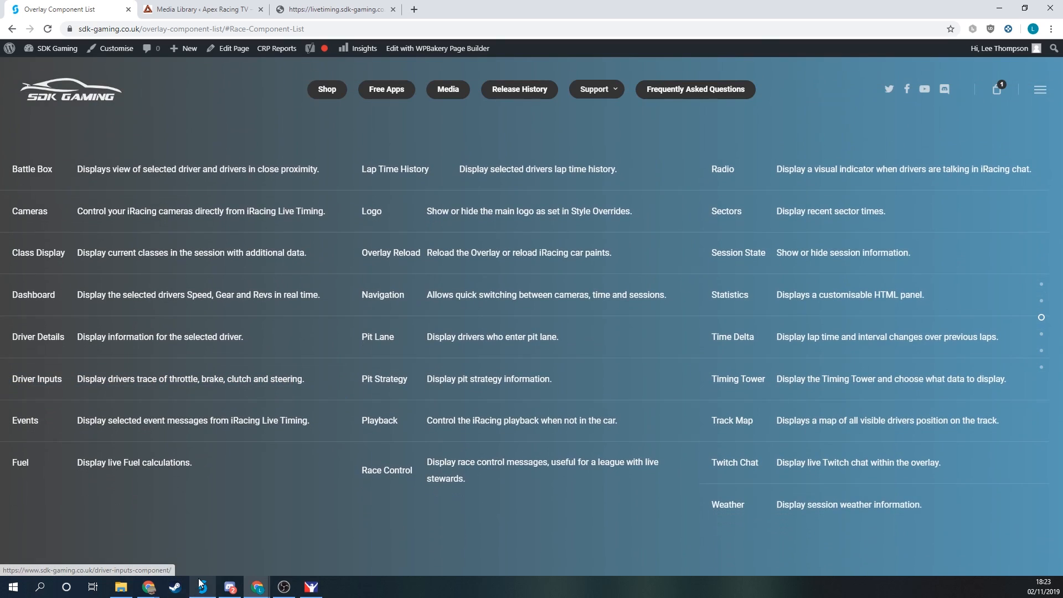
mouse_move(51, 385)
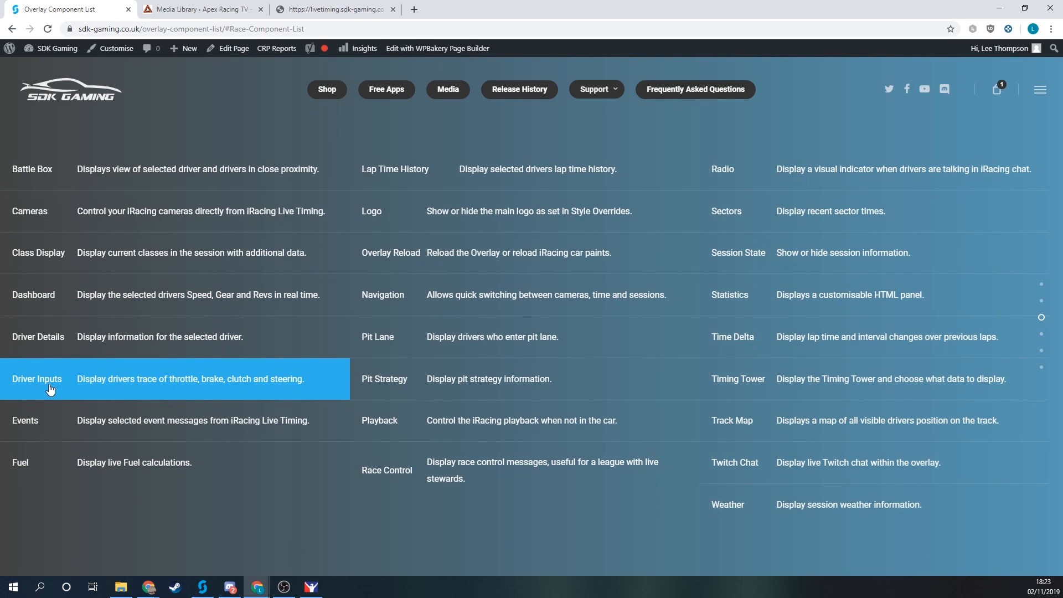
left_click(37, 378)
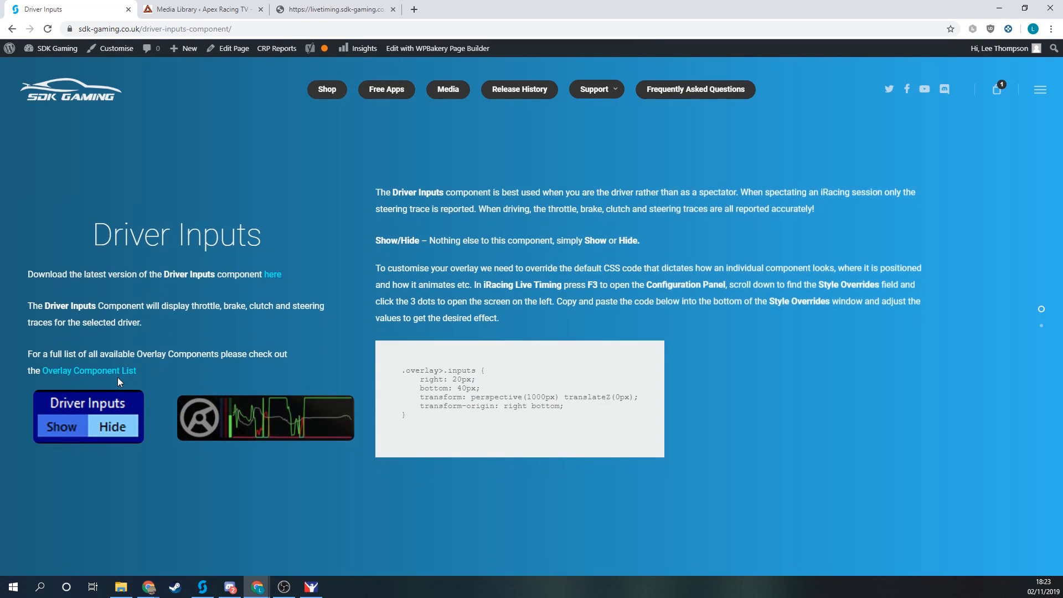
mouse_move(441, 493)
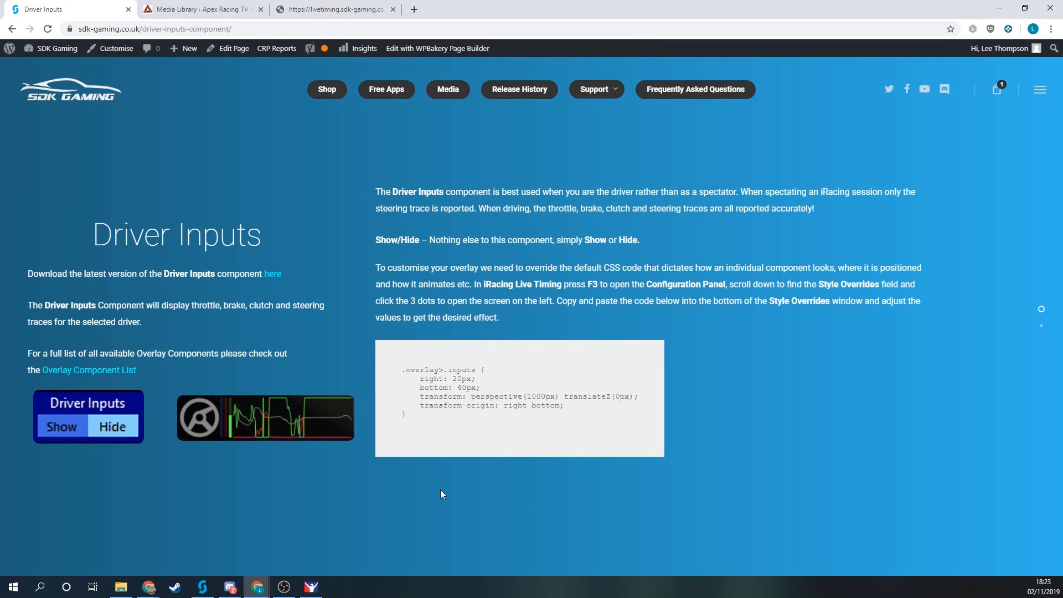
mouse_move(366, 443)
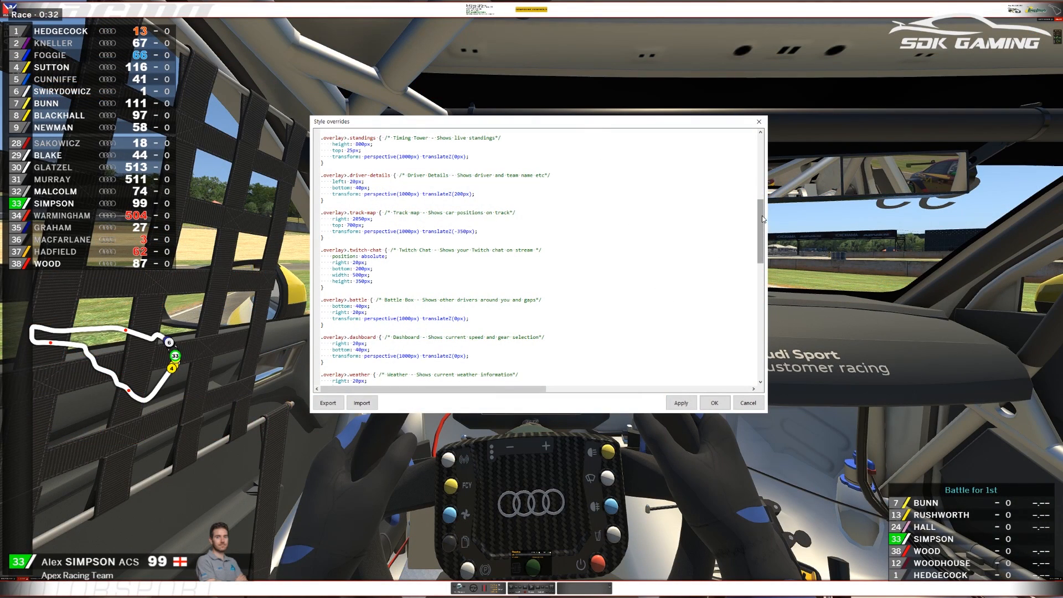
scroll("down", 3)
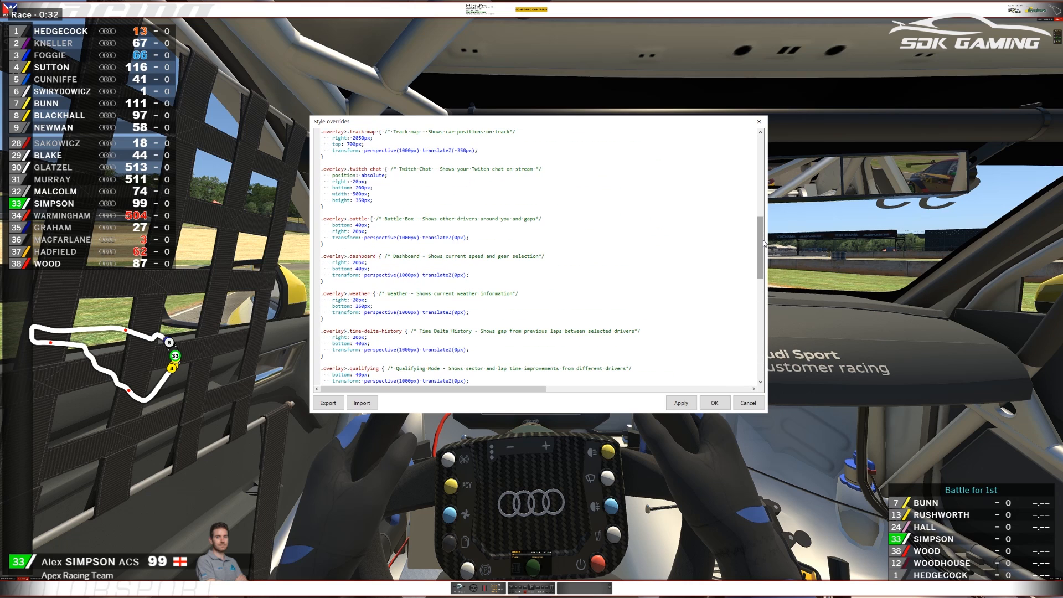
scroll("up", 3)
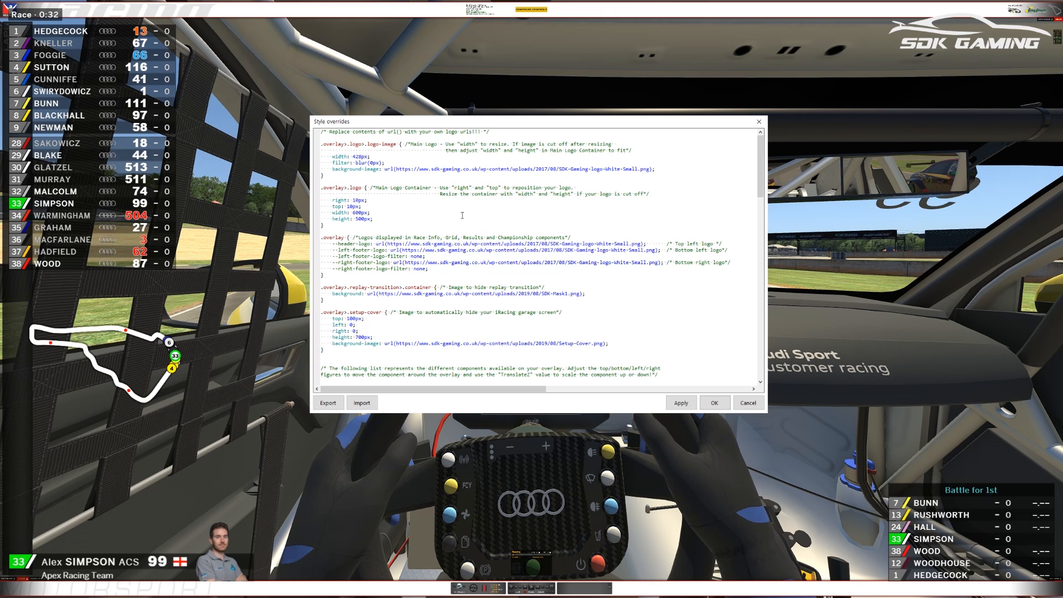
scroll("down", 3)
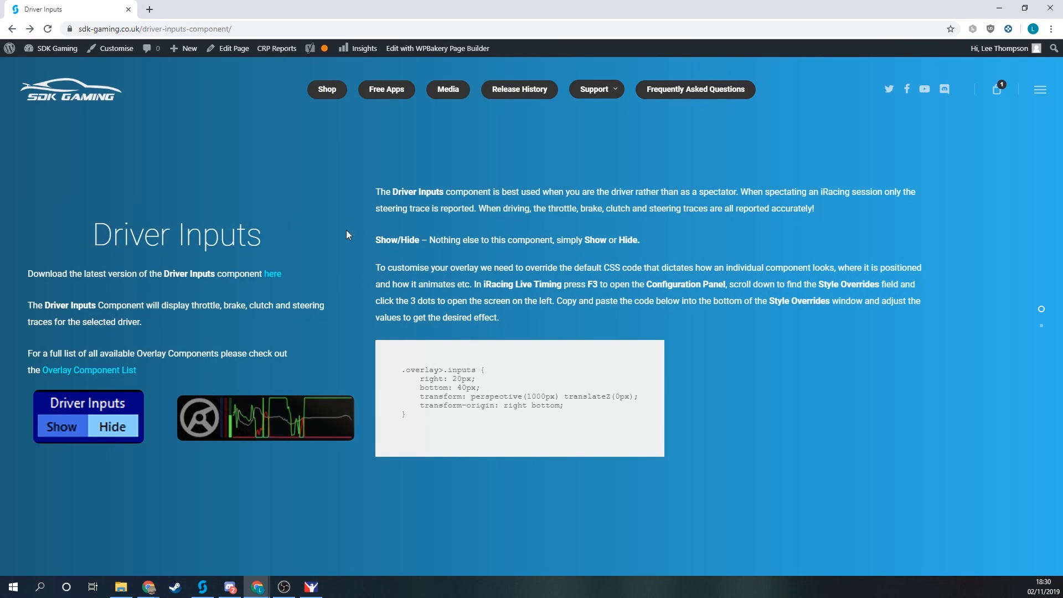
Step: Open the Editing CSS Styles guide from the Support menu
left_click(594, 89)
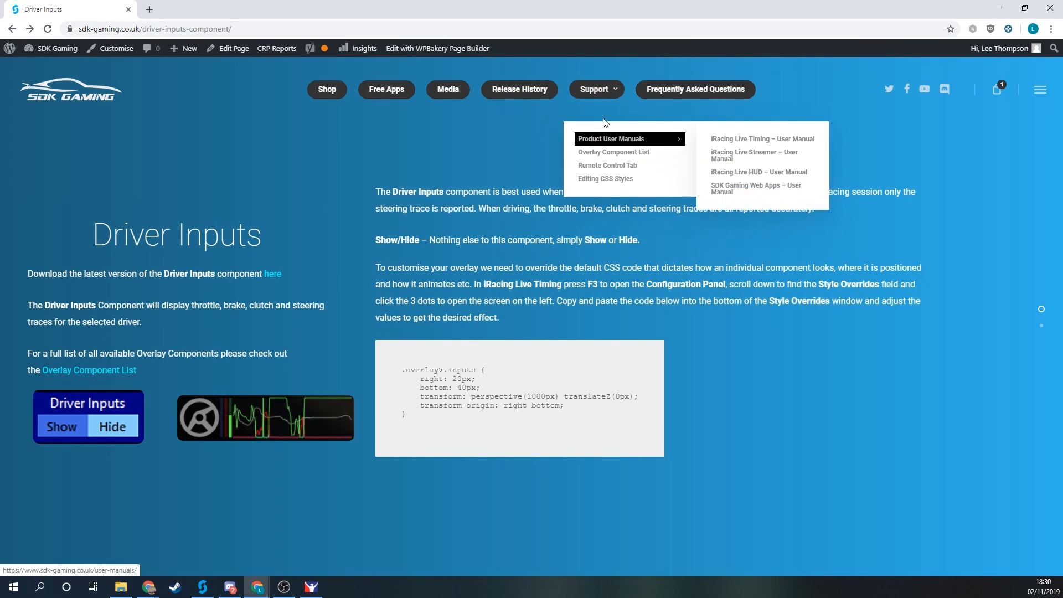
mouse_move(605, 179)
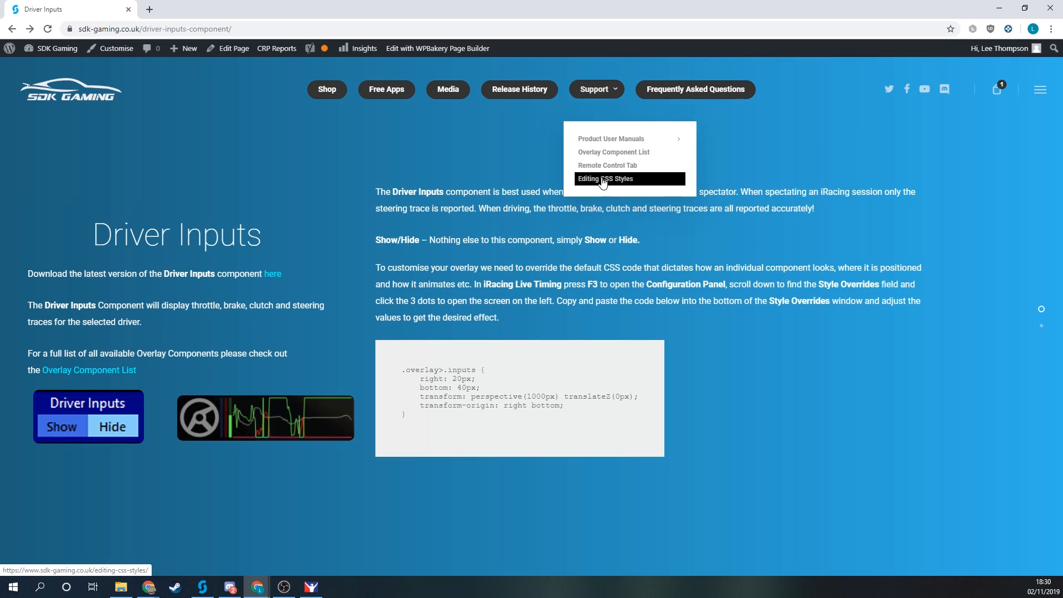
left_click(605, 179)
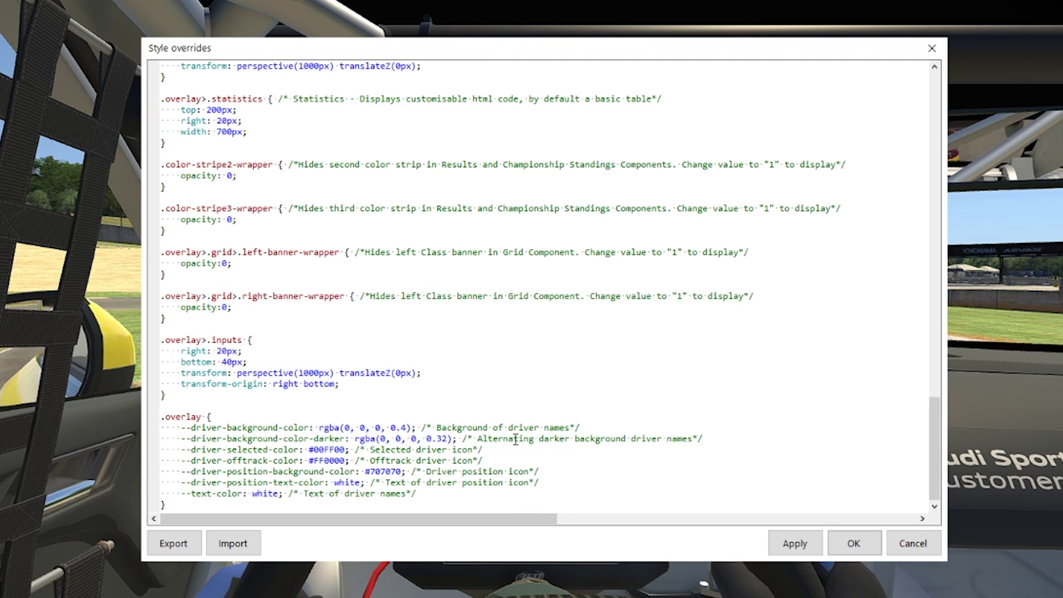
mouse_move(464, 432)
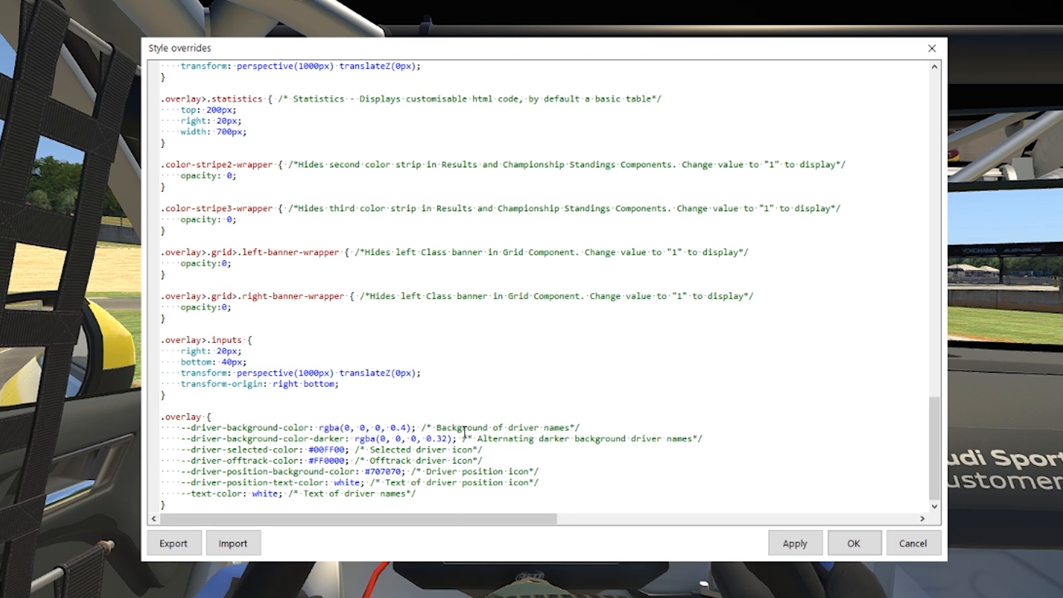
mouse_move(551, 448)
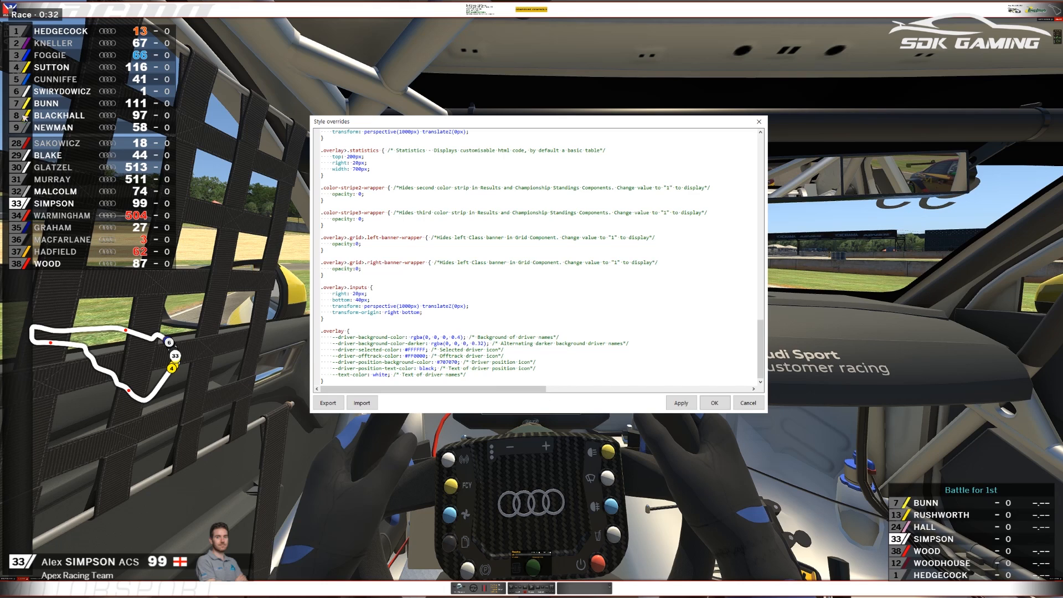
mouse_move(955, 503)
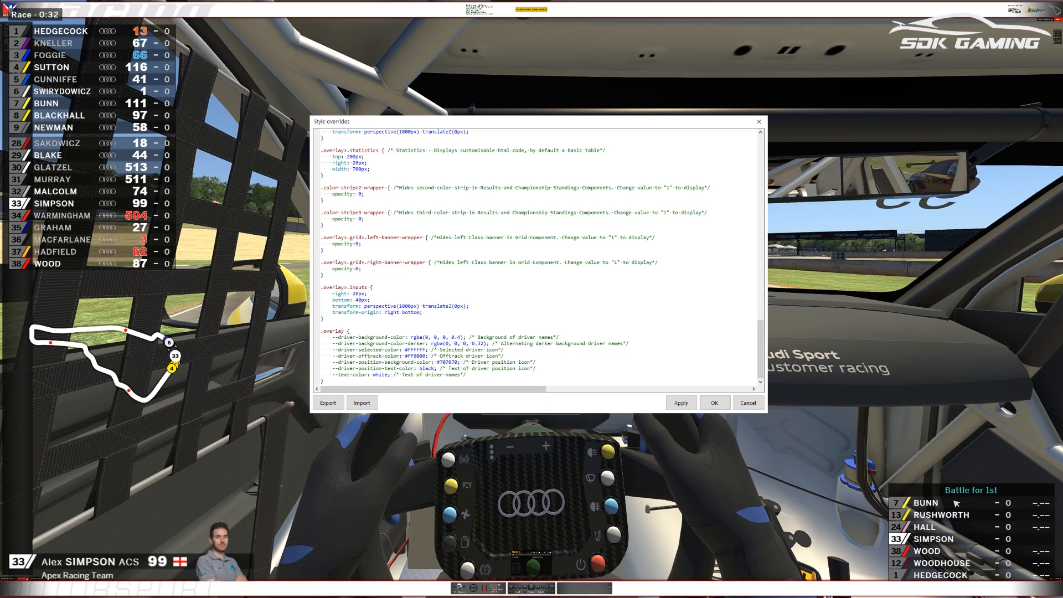
Step: Scroll the Style Overrides to the driver icon color variables
scroll("up", 3)
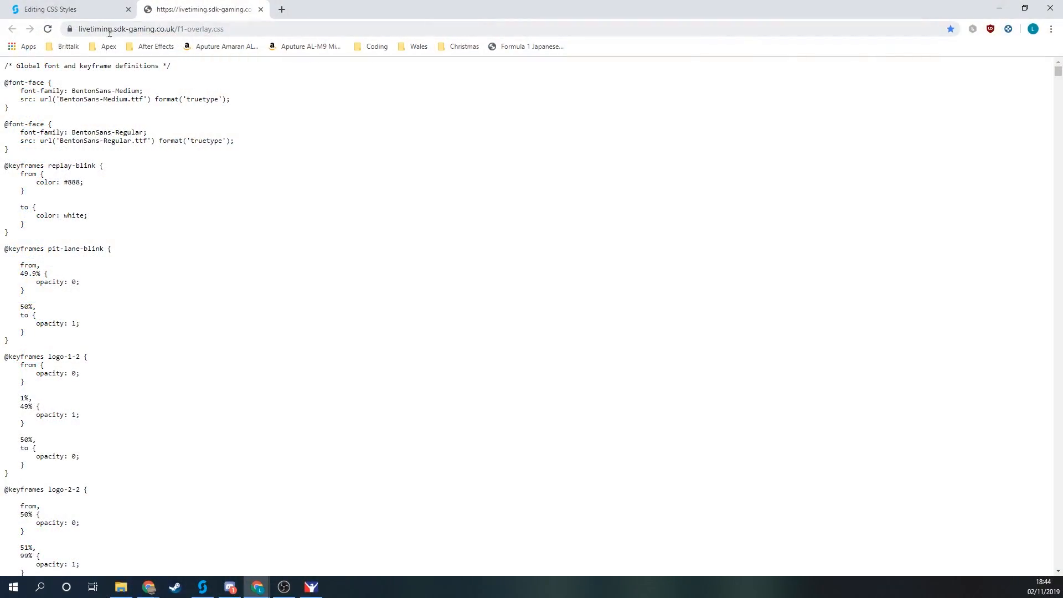
mouse_move(627, 264)
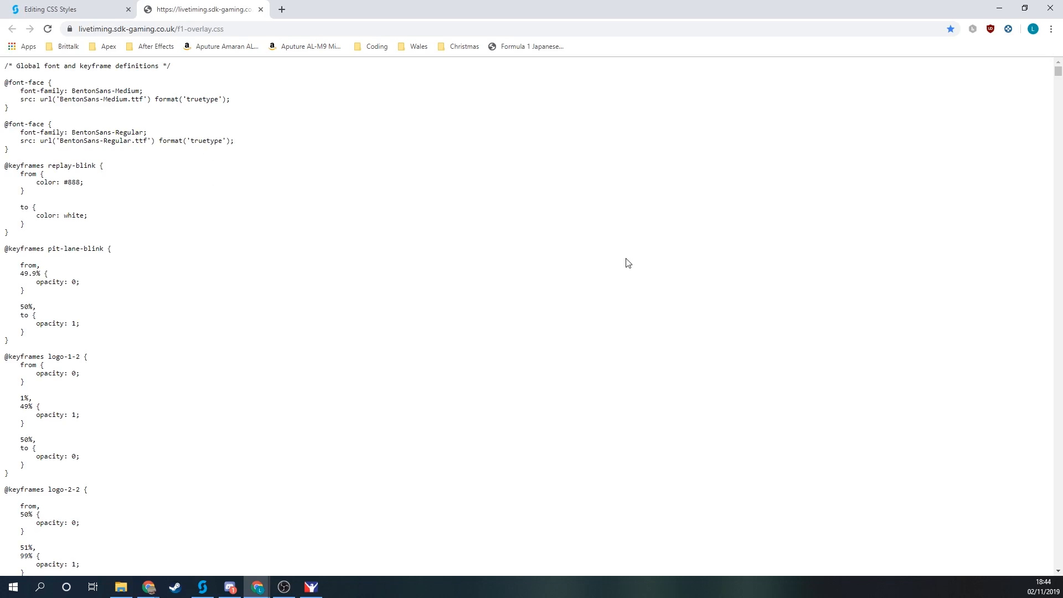
Step: Browse f1-overlay.css down to the driver-details rules and back up to the global font definitions
scroll("down", 3)
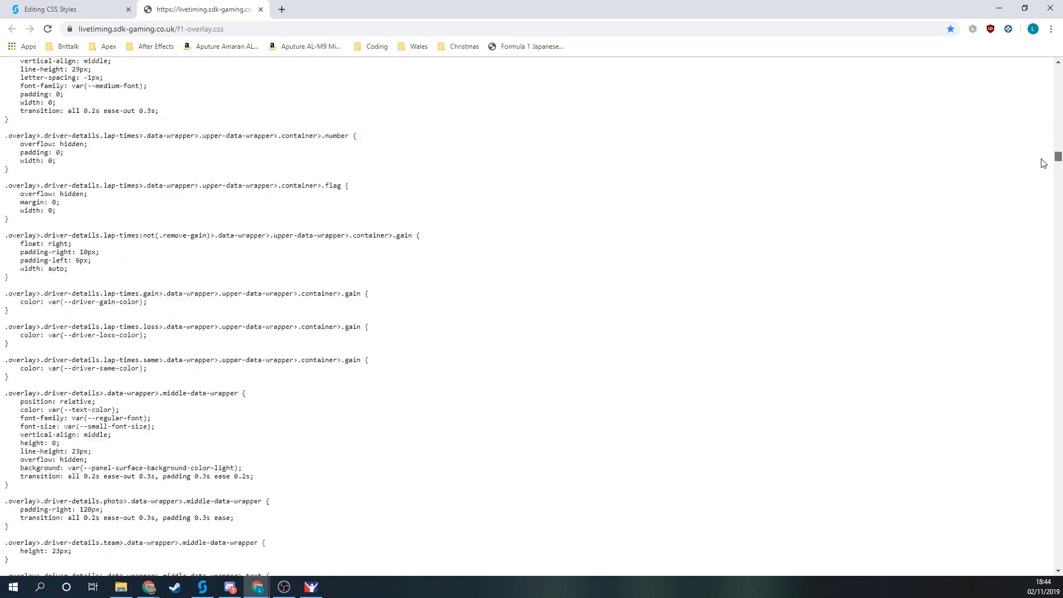
scroll("up", 3)
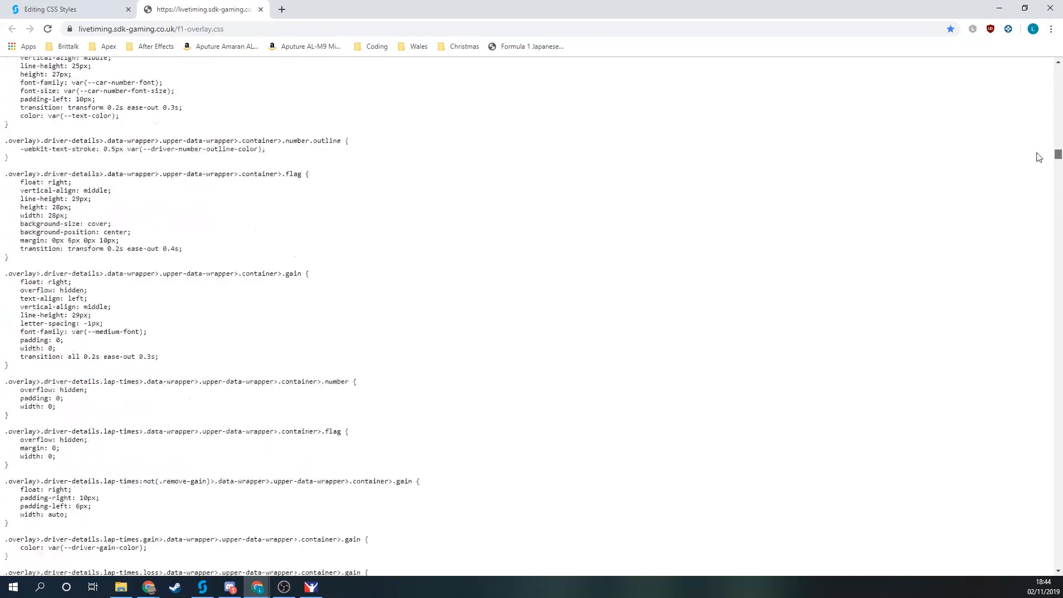
scroll("up", 3)
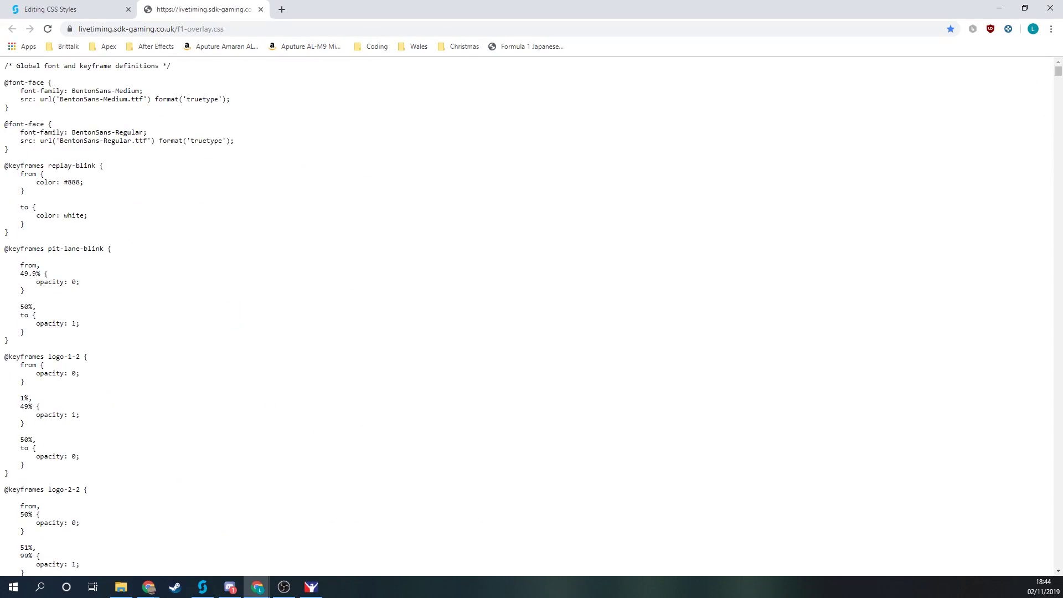
mouse_move(168, 295)
type("track-map")
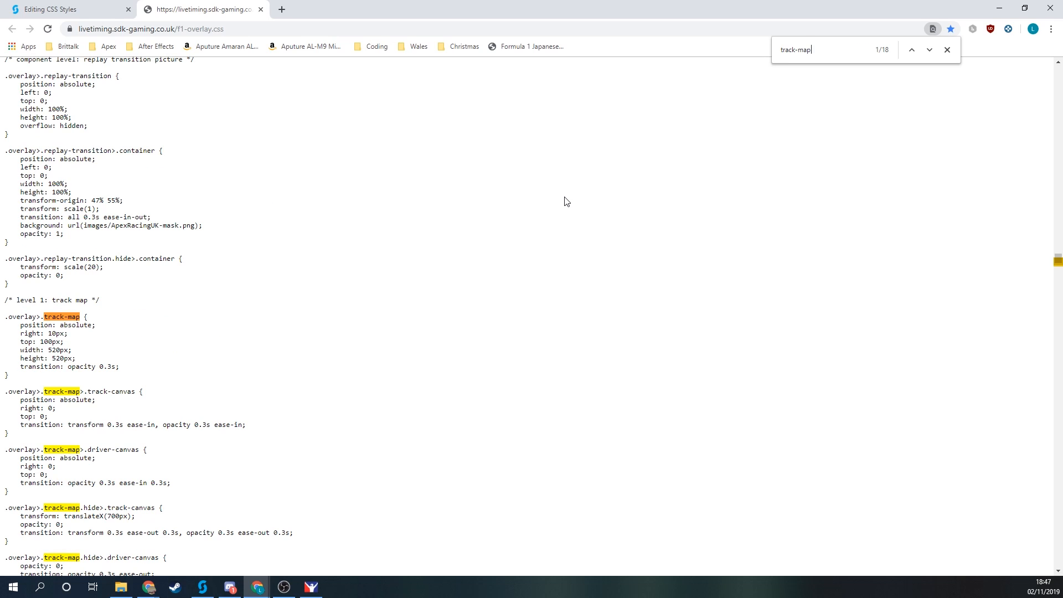
mouse_move(87, 313)
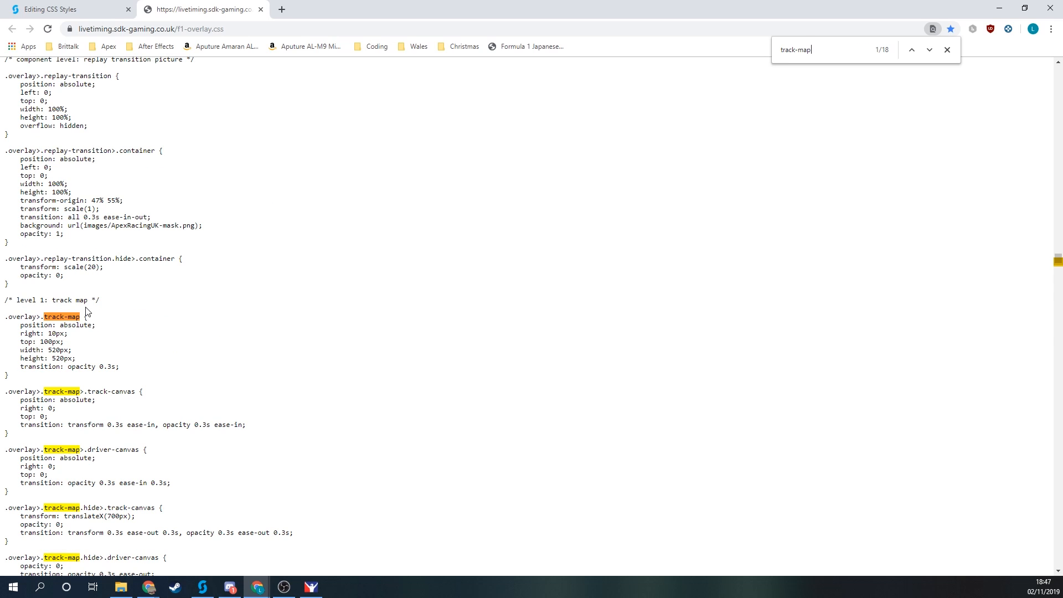
Step: Scroll the 'track-map' search matches down to the driver-circle and driver-outline colour rules
scroll("down", 3)
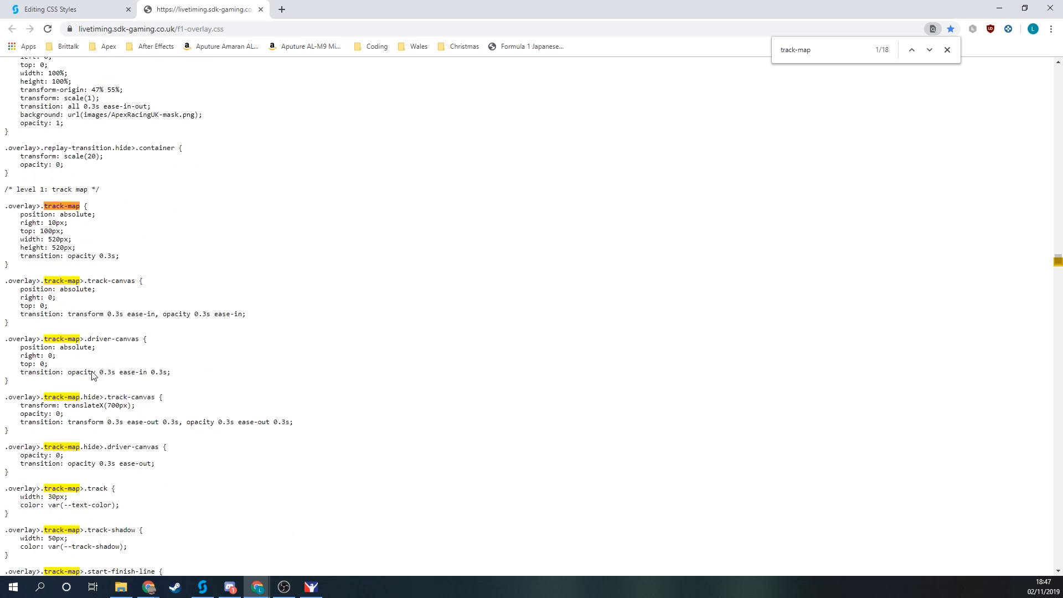
scroll("down", 3)
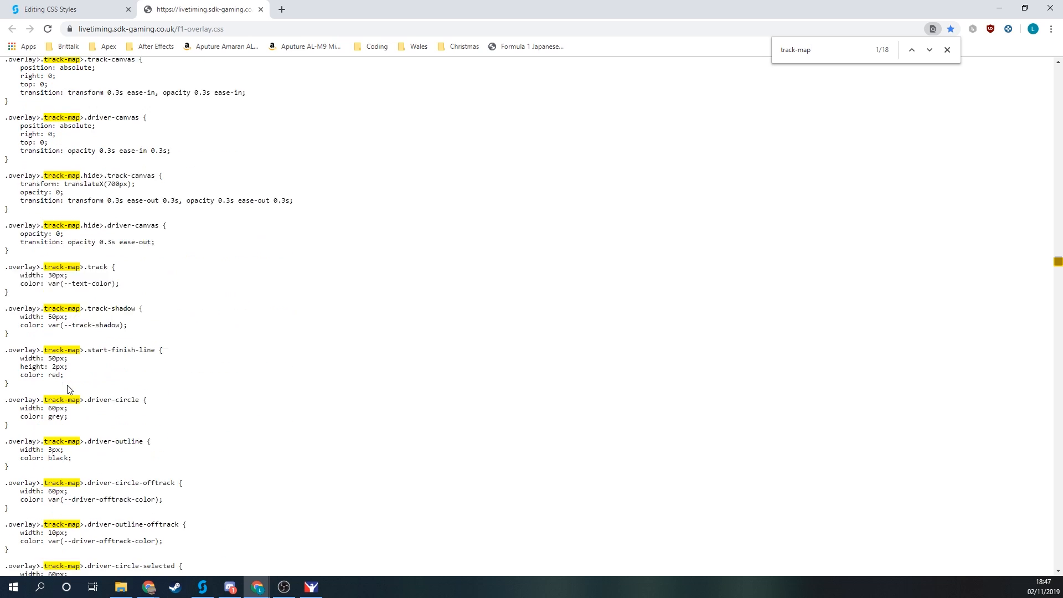
scroll("down", 3)
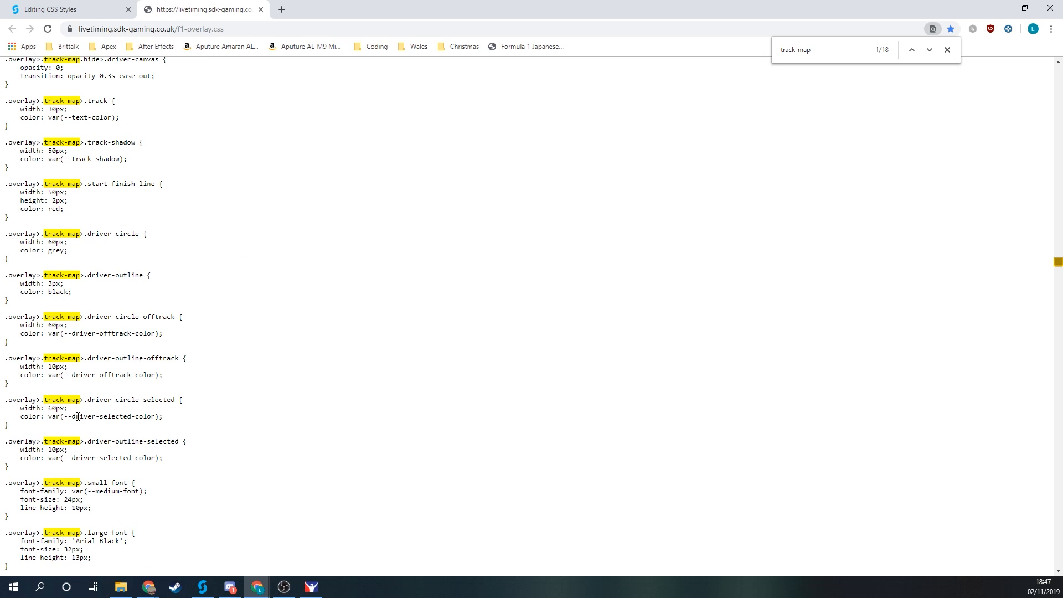
mouse_move(85, 398)
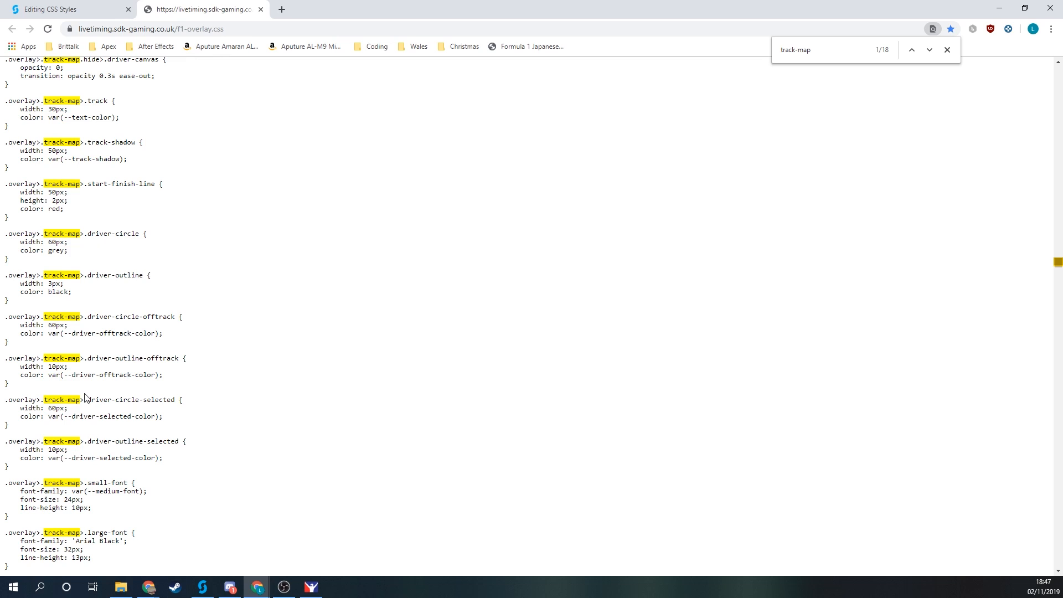